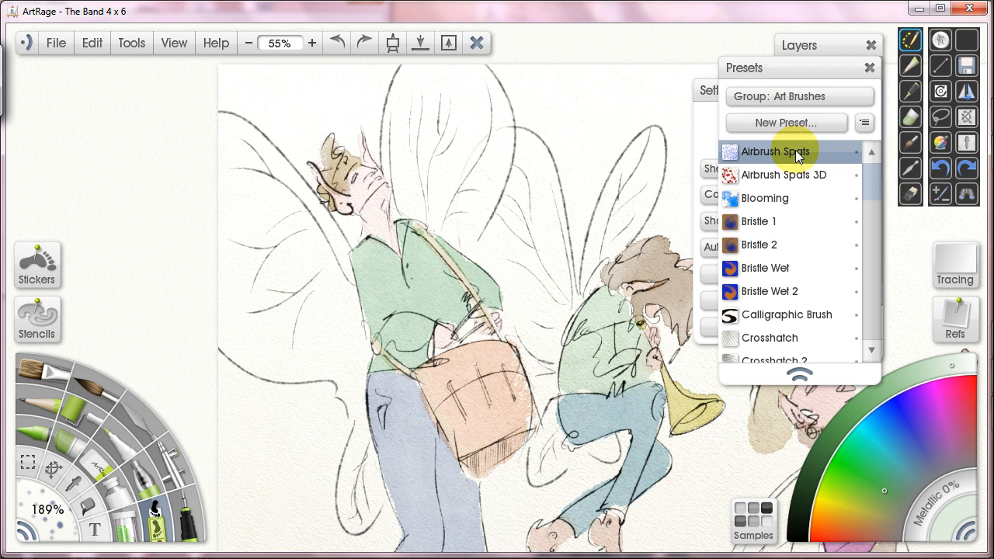
Step: Load Triangular Chaos from the Juz Grunge preset group and pick a green colour
click(800, 97)
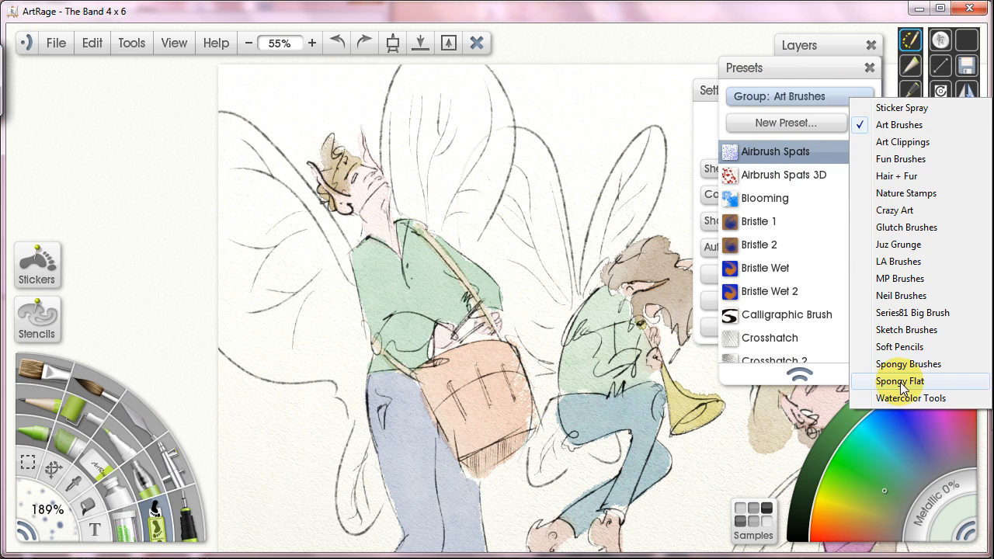
click(897, 243)
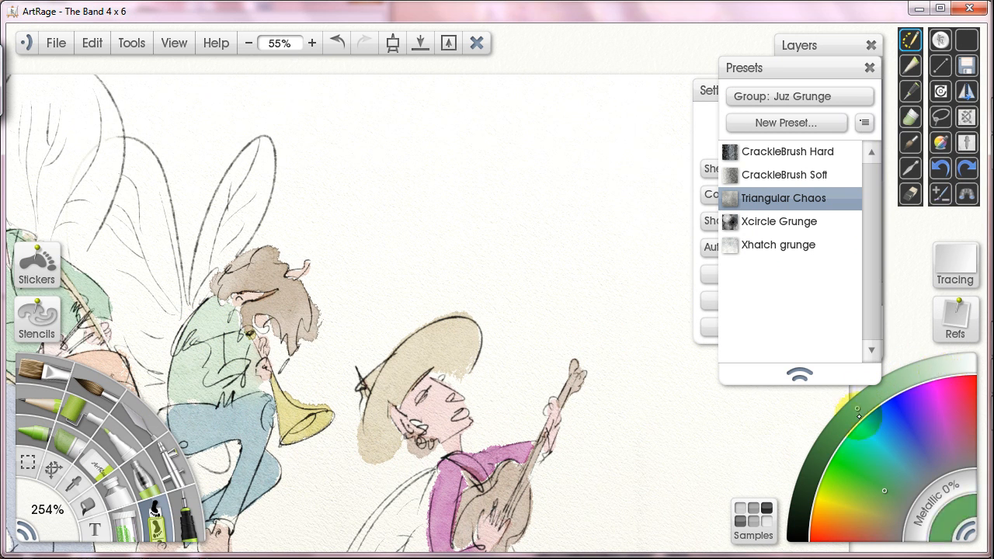
click(892, 456)
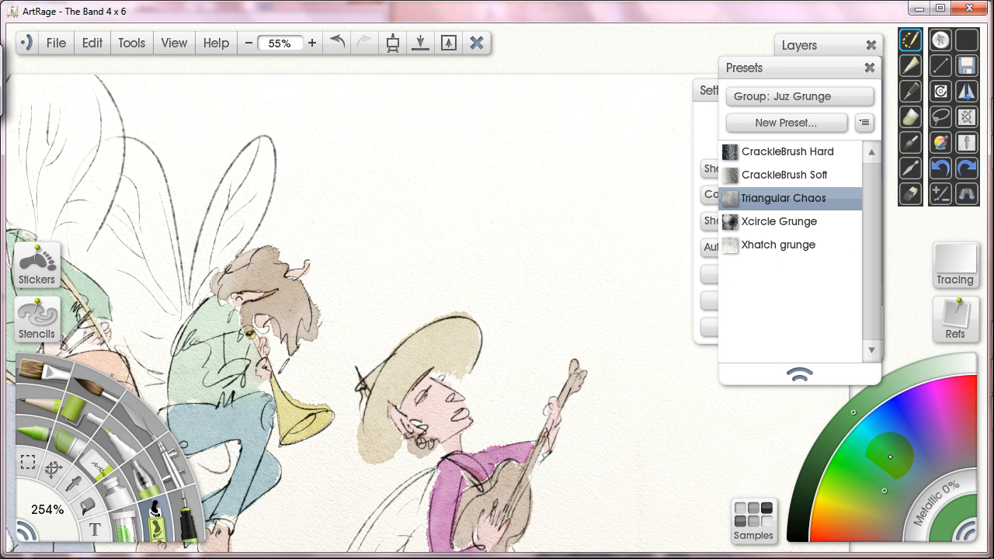
click(909, 413)
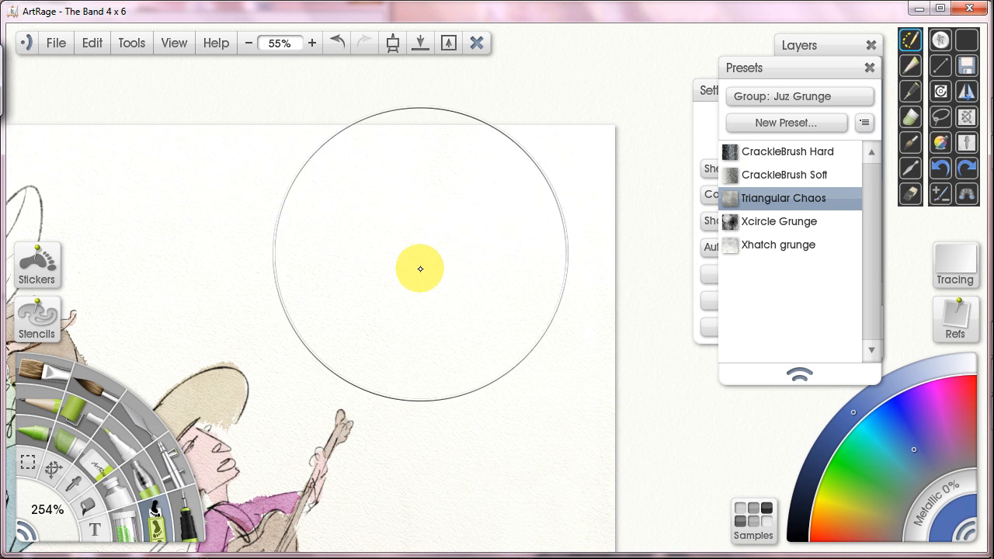
Step: Enlarge the Triangular Chaos brush and stamp a textured wash near the drummer's bag
drag(419, 269, 497, 453)
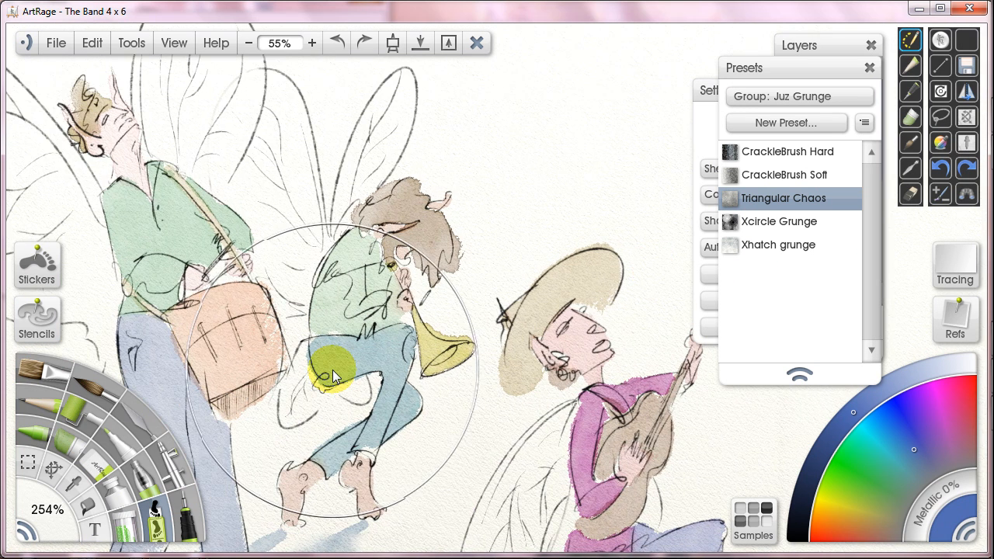
mouse_move(928, 378)
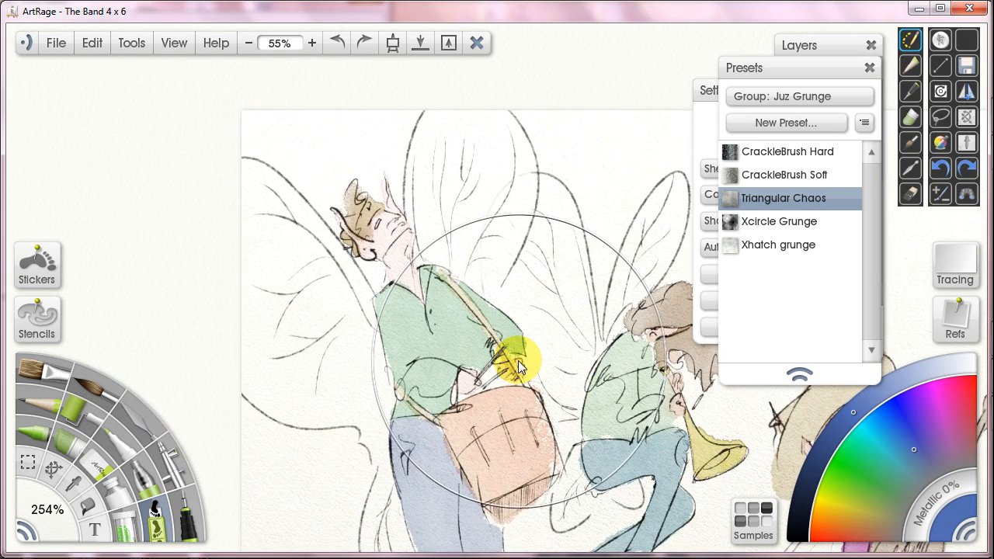
click(311, 44)
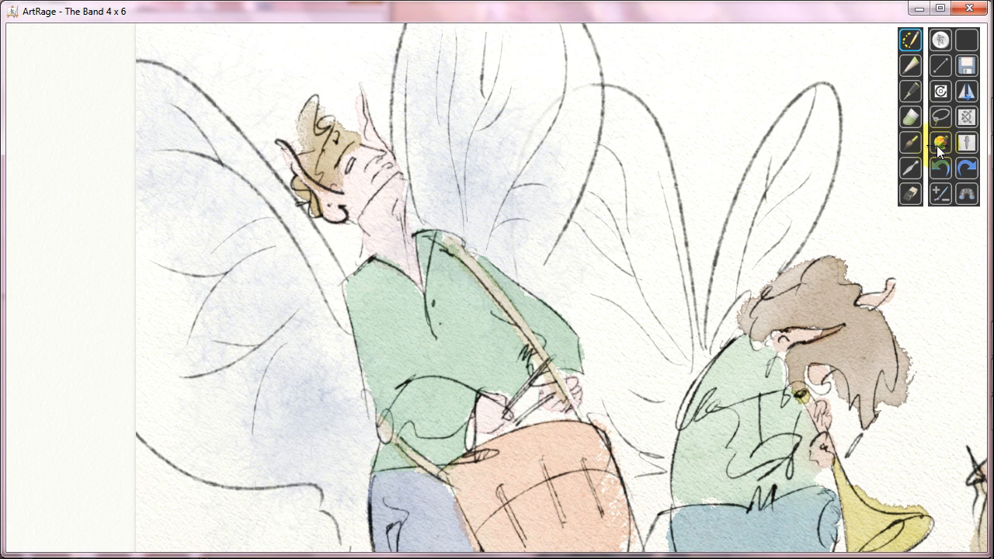
Step: Dab a soft purple-blue wash beside the drummer fairy's wing
click(939, 143)
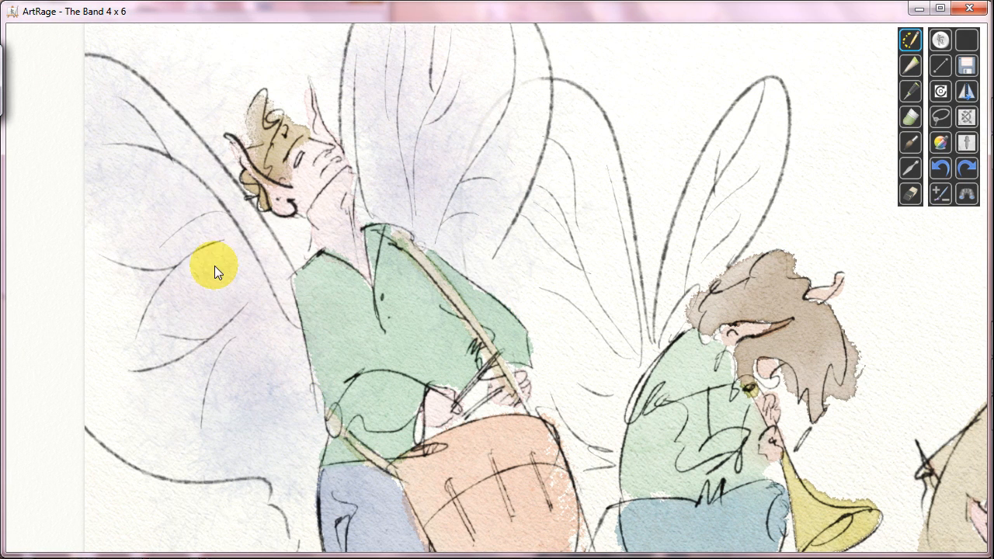
mouse_move(650, 310)
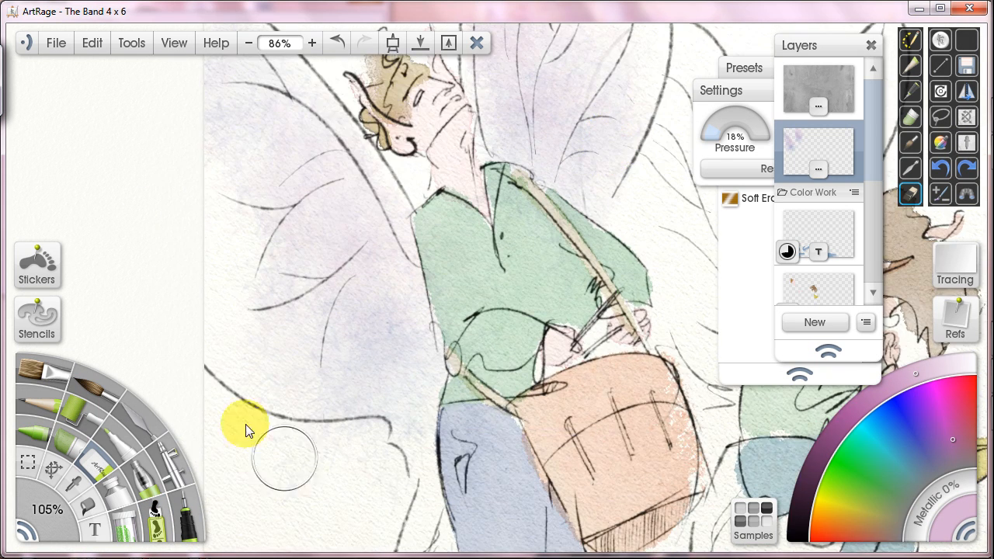
mouse_move(388, 463)
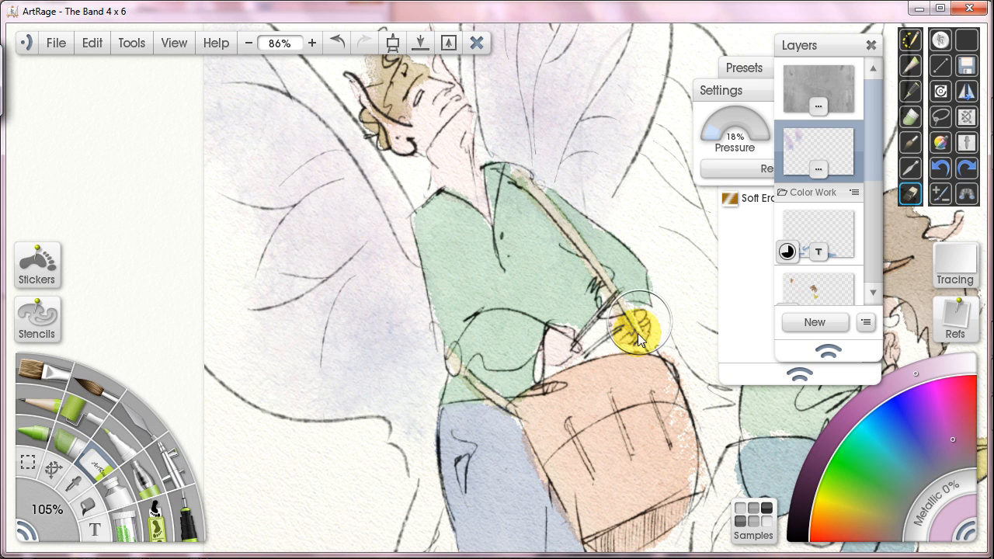
Step: Lightly erase colour near the drummer's bag strap with the Soft Eraser at 18% pressure
click(248, 43)
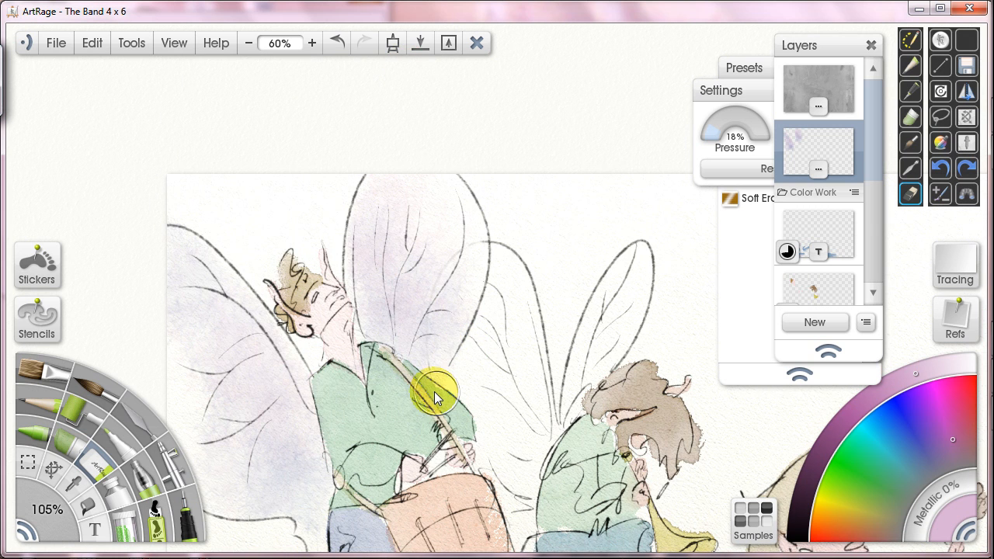
mouse_move(350, 466)
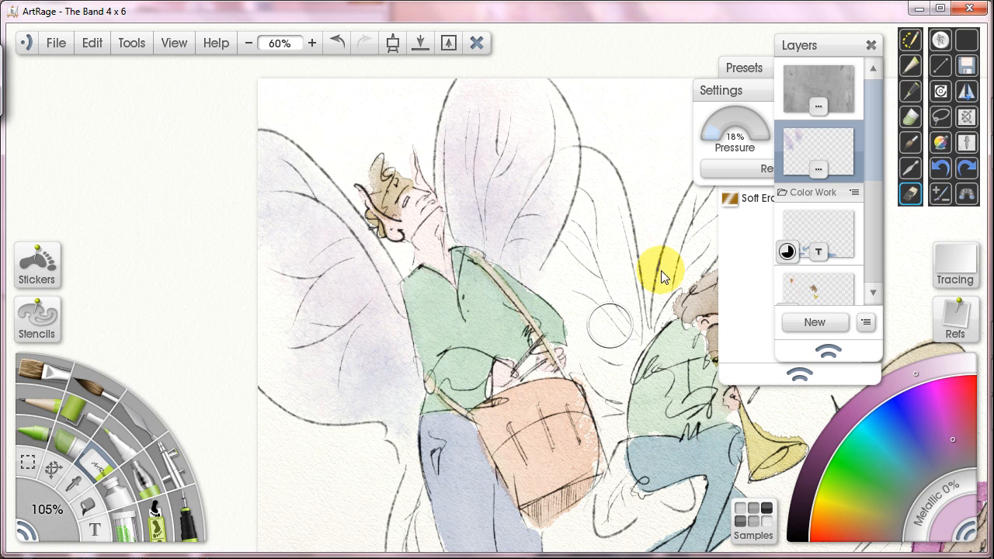
mouse_move(282, 319)
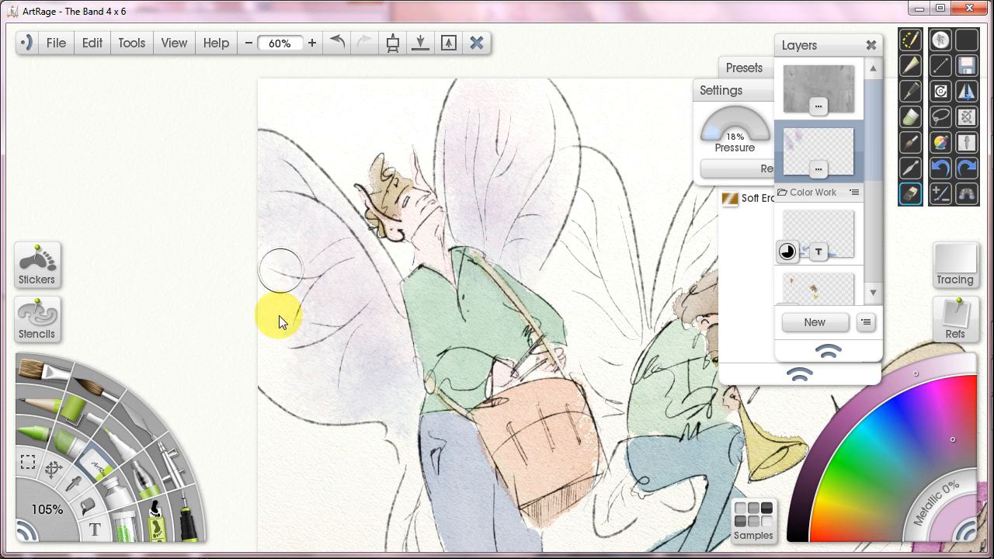
mouse_move(303, 267)
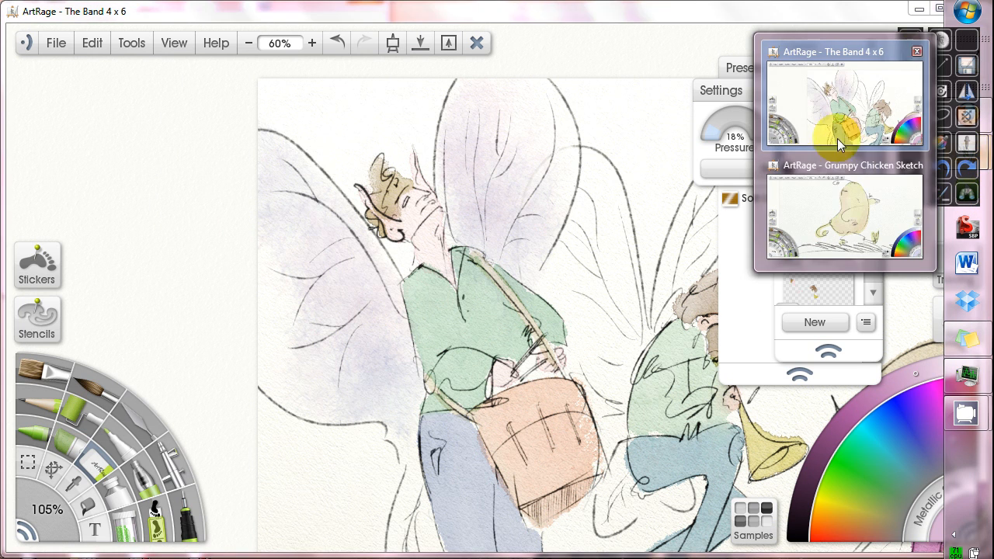
Step: Switch to the other open painting, the Grumpy Chicken Sketch
click(842, 215)
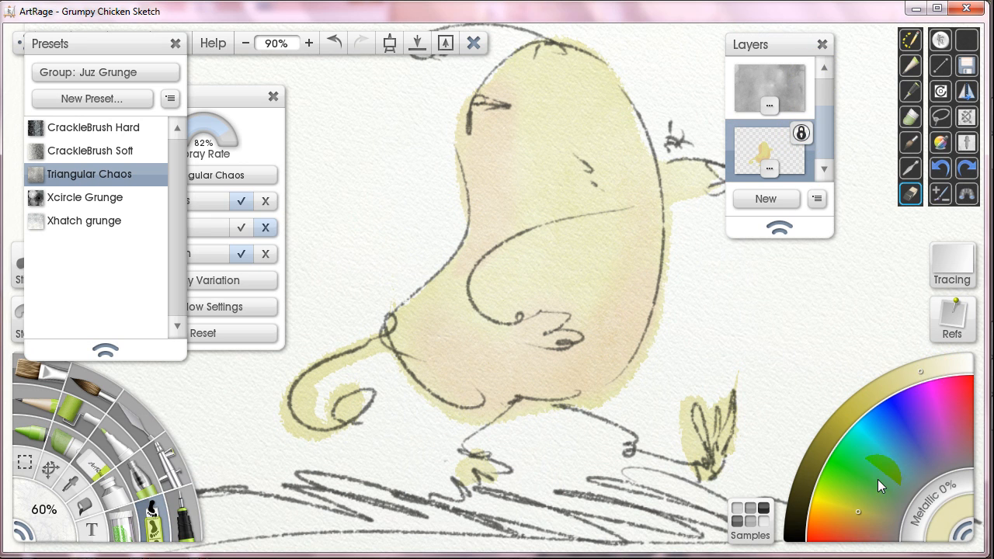
Step: Pick purple and wash it over the chicken's belly, lower body, chest, tail and breast
click(893, 391)
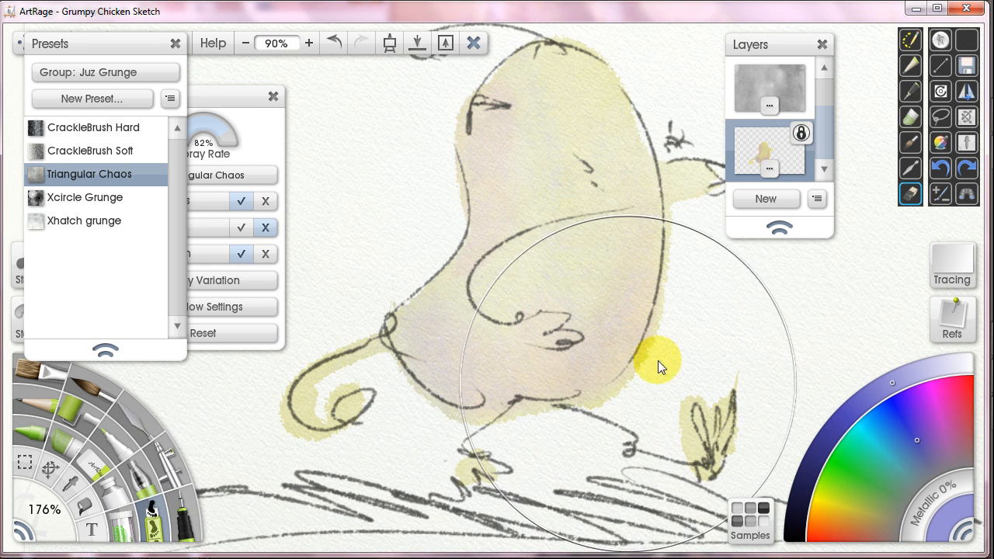
mouse_move(451, 326)
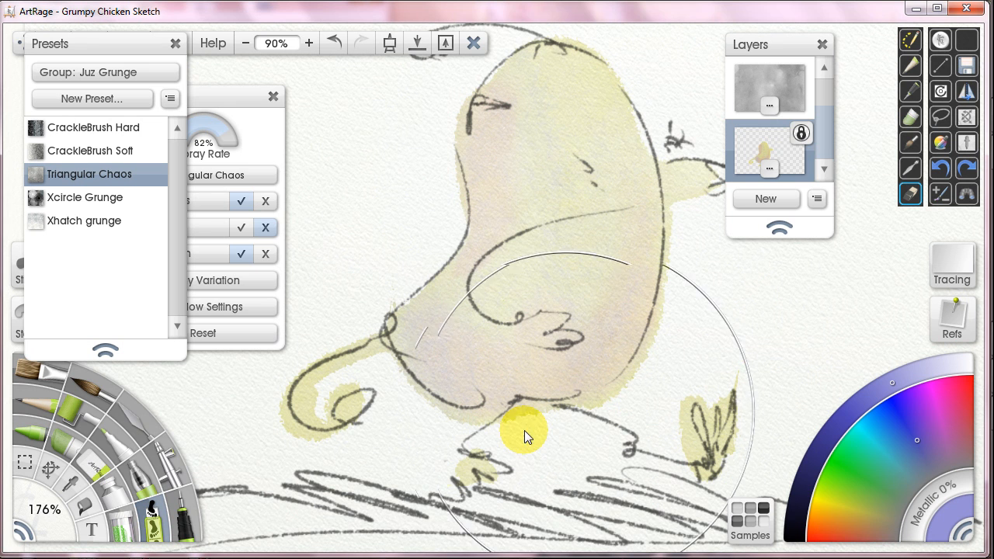
mouse_move(717, 345)
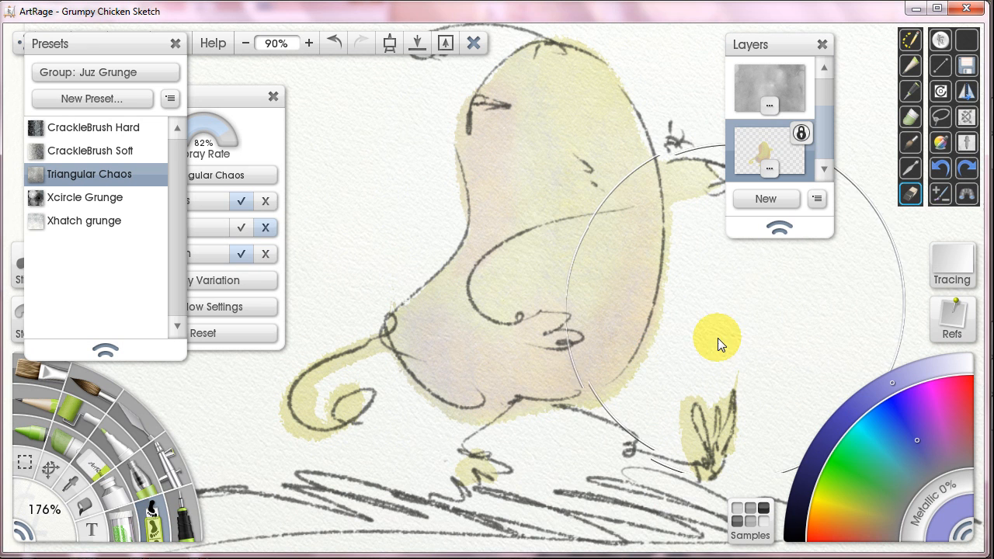
click(245, 44)
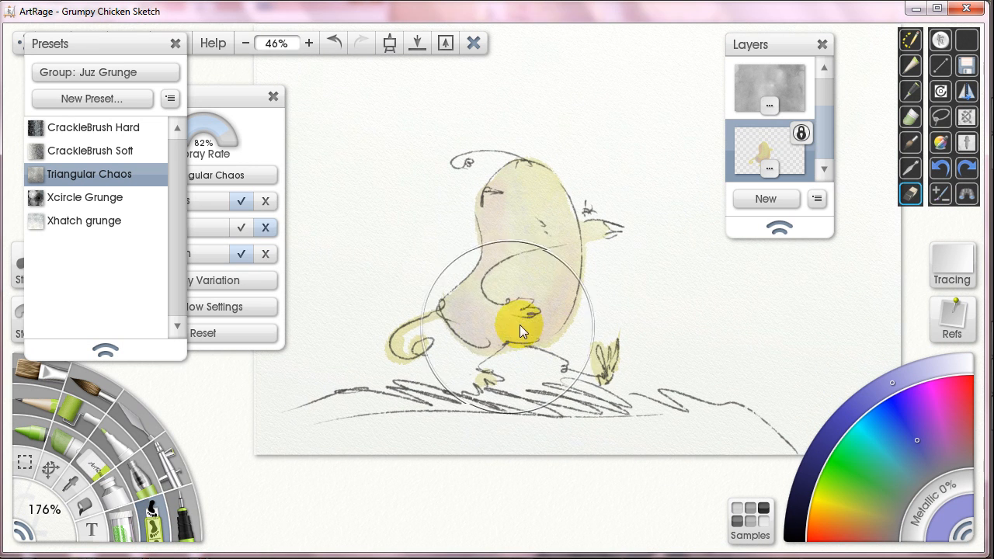
drag(520, 332, 552, 314)
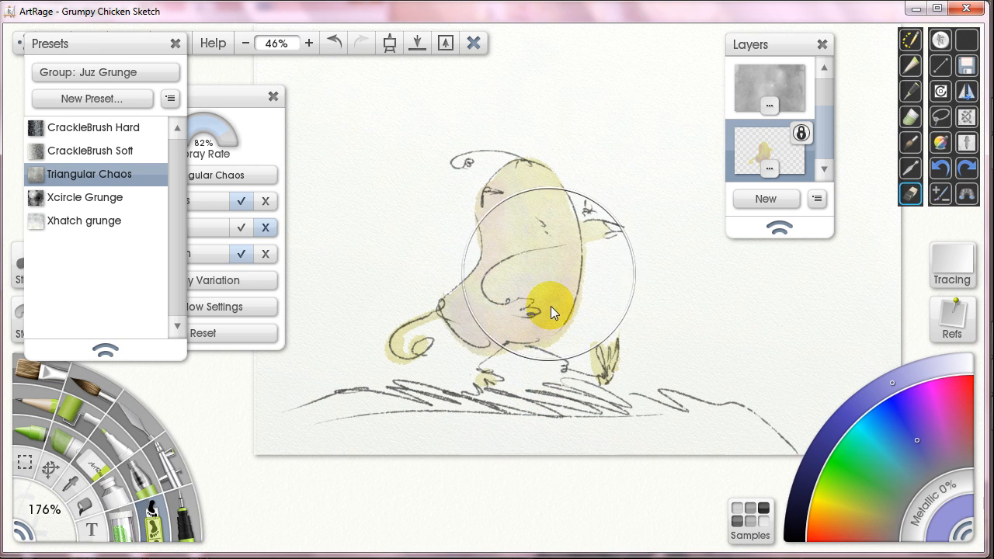
drag(553, 312, 451, 322)
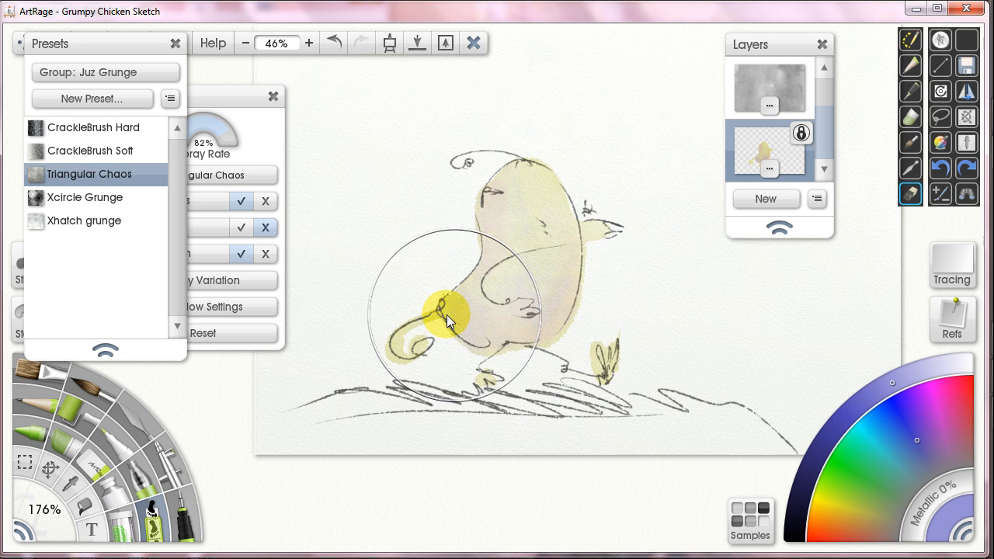
click(307, 43)
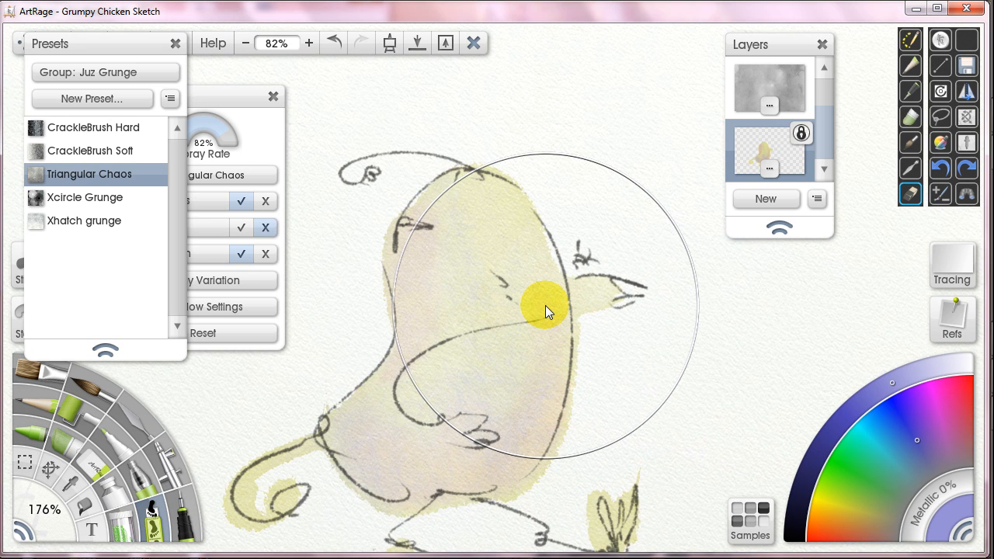
drag(546, 311, 473, 301)
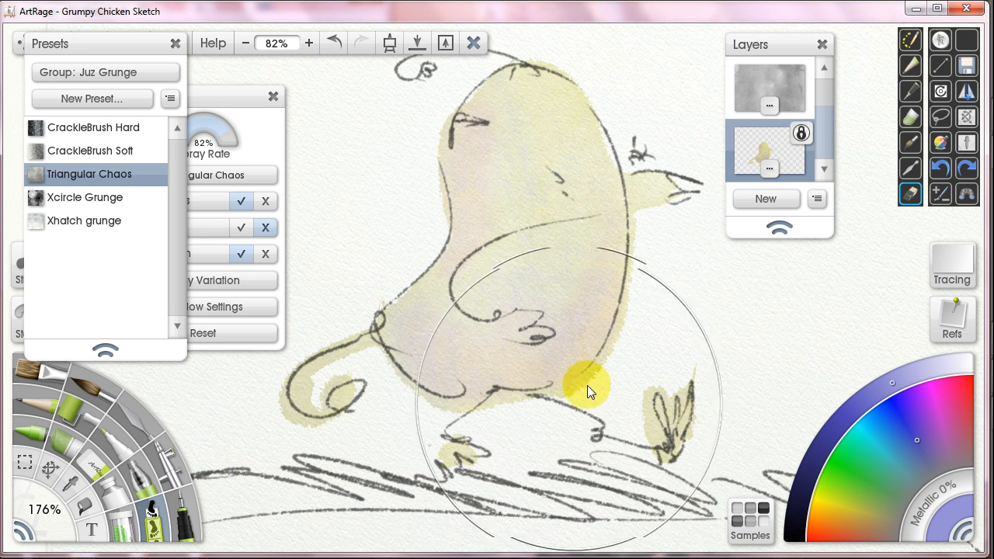
mouse_move(536, 267)
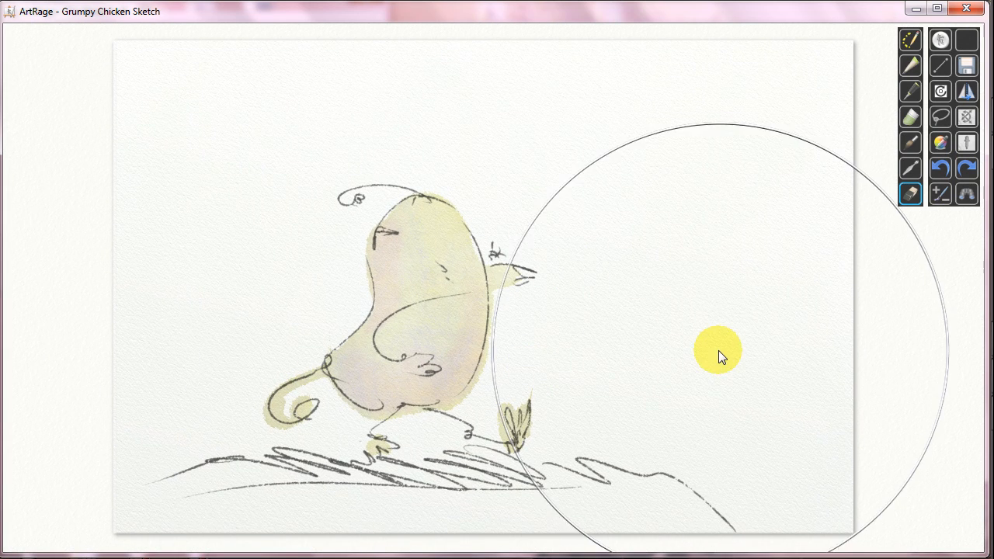
mouse_move(674, 246)
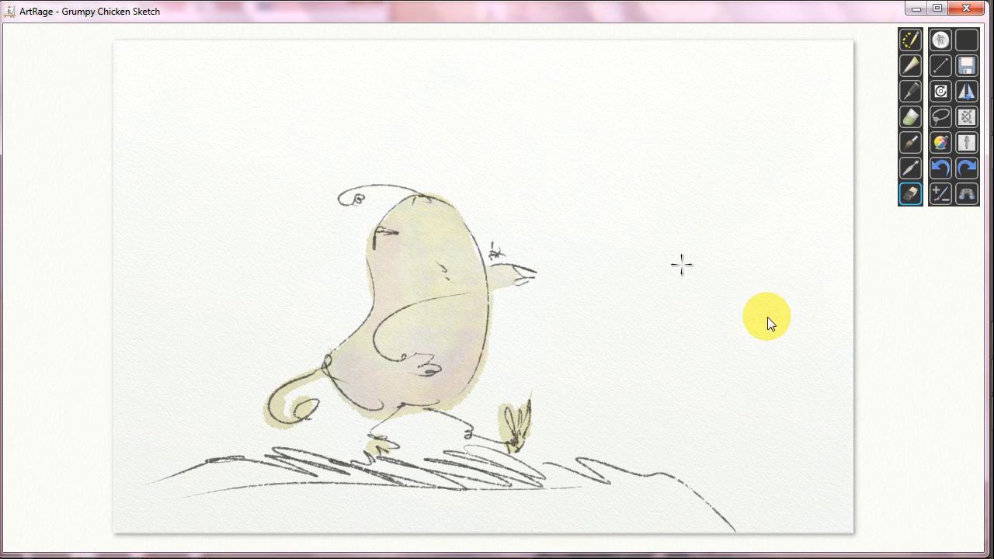
Step: Switch from the grumpy chicken sketch to 'The Band 4 x 6' painting
click(909, 193)
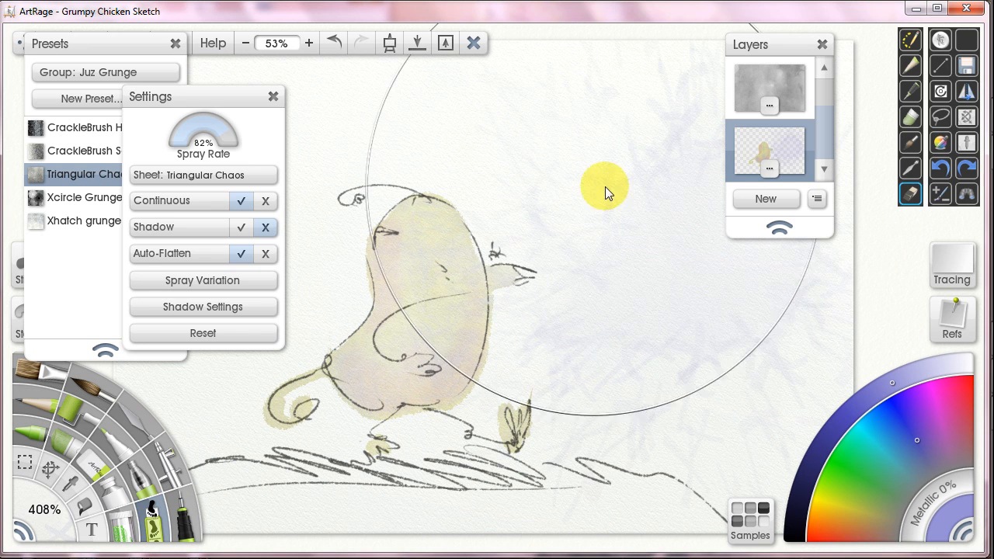
mouse_move(658, 132)
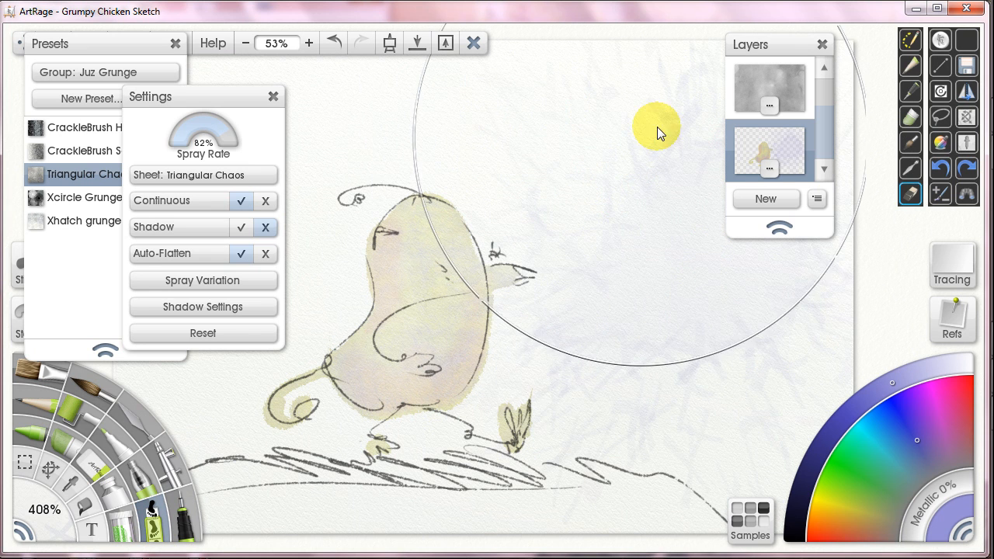
mouse_move(625, 189)
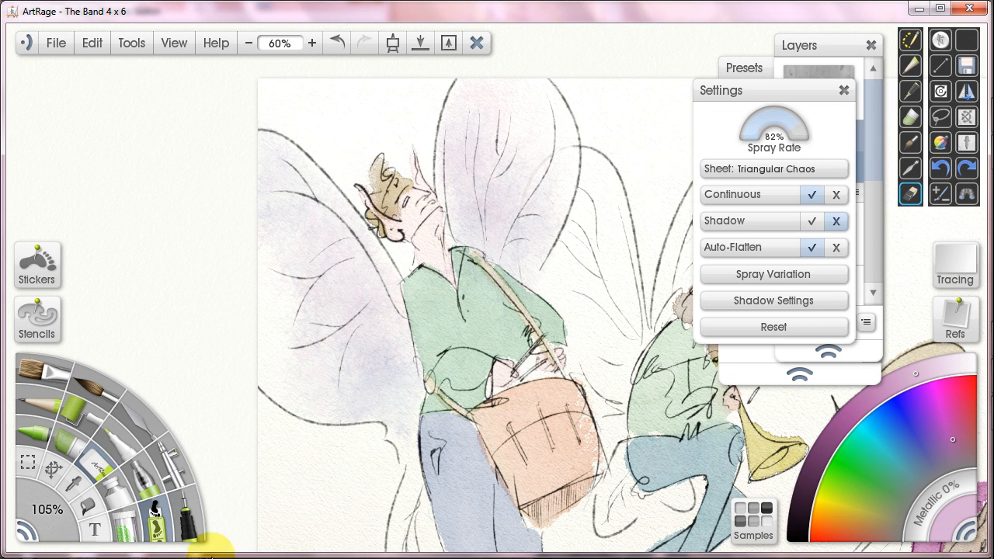
Step: Load the Art Brushes preset group and select the Airbrush Spats preset
click(742, 68)
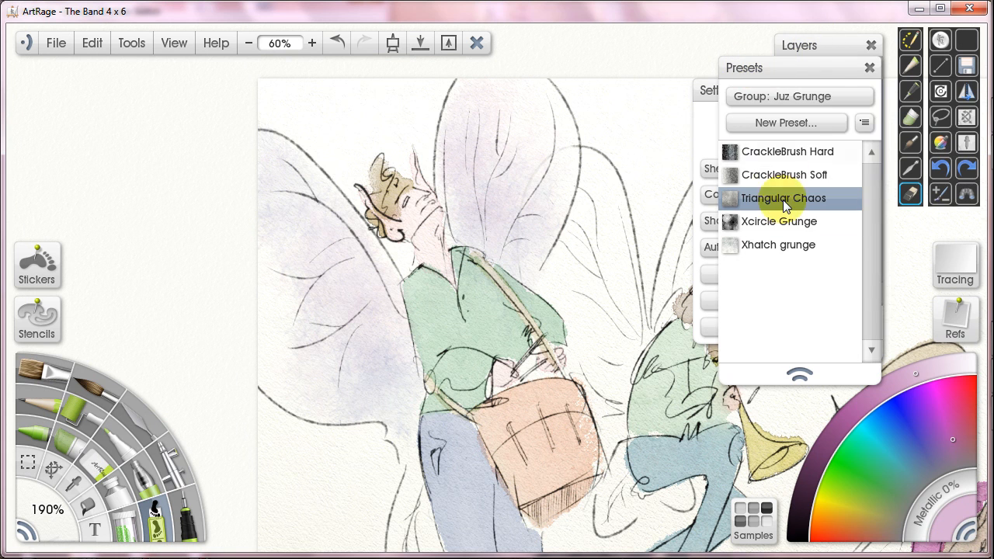
click(779, 97)
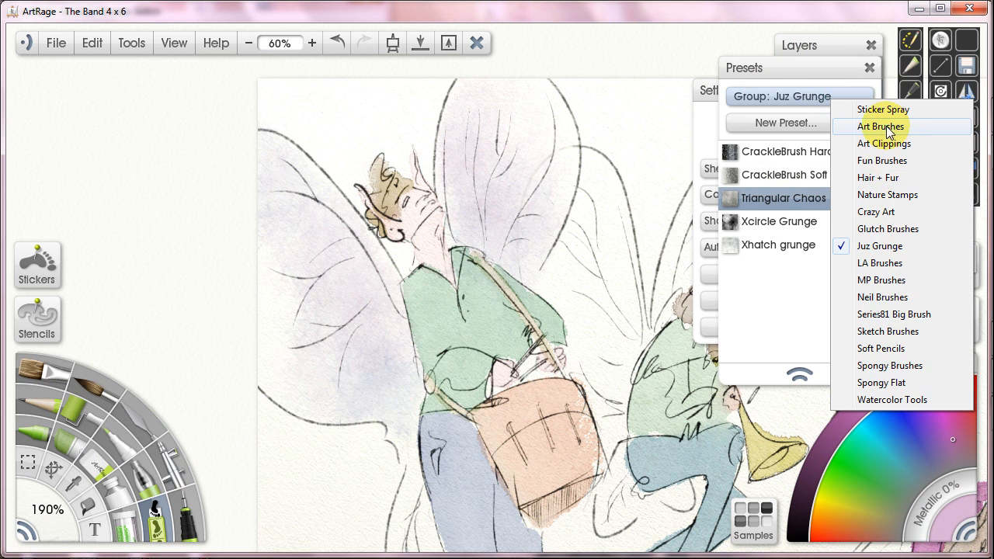
click(880, 128)
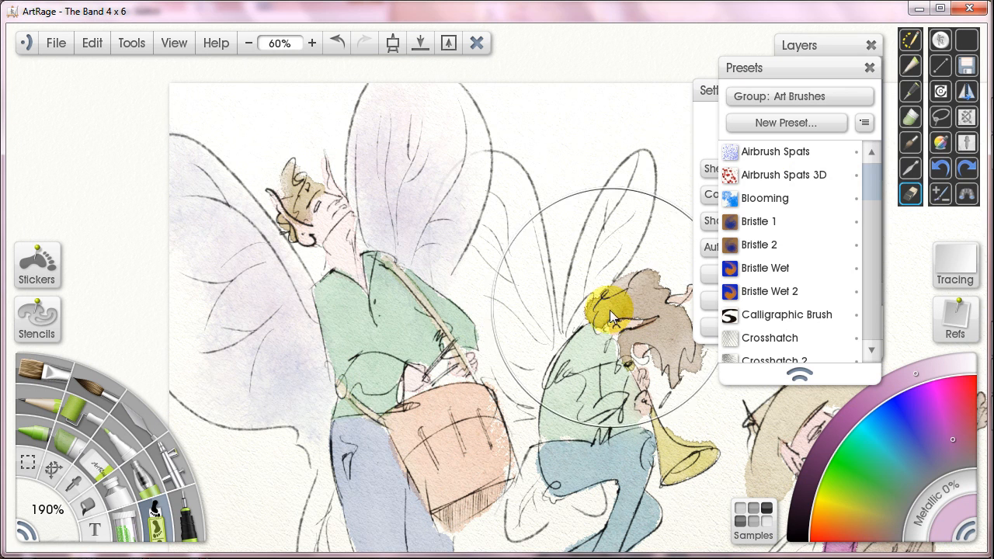
mouse_move(649, 232)
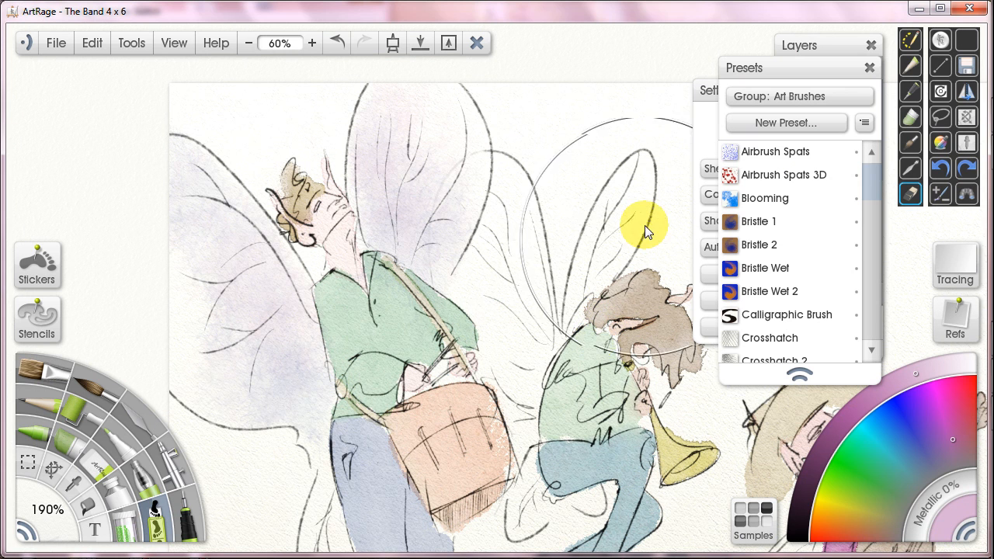
mouse_move(525, 236)
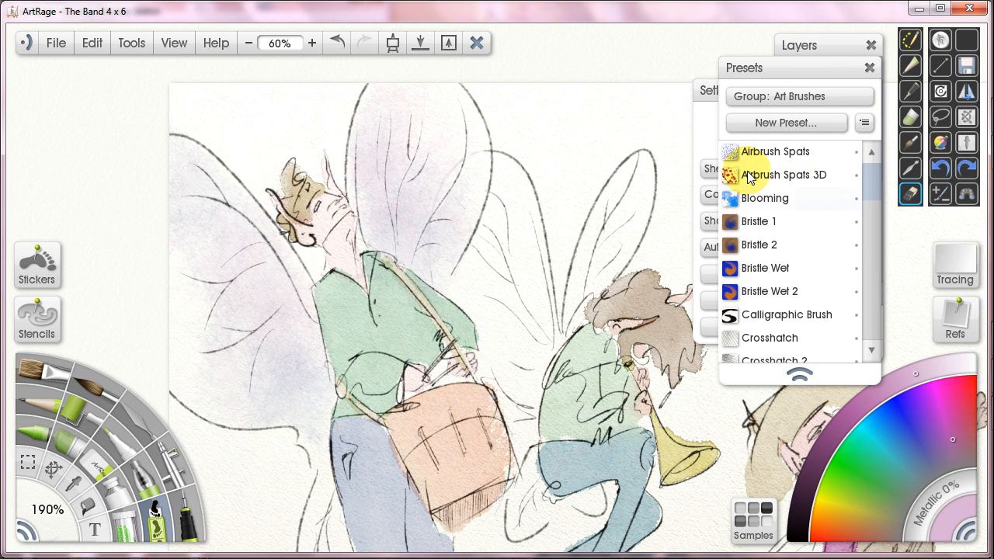
click(799, 96)
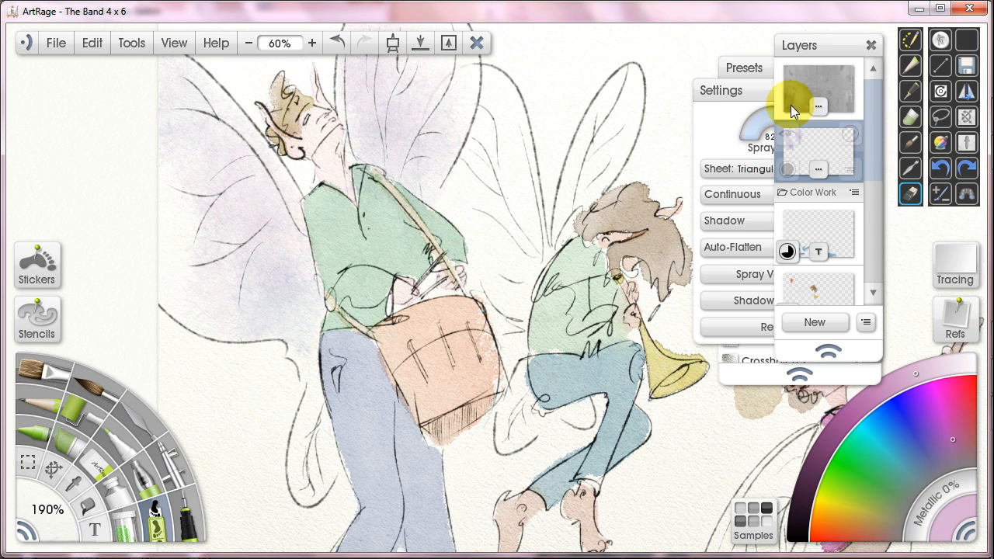
Step: Check the Layers panel and pick a paint colour for the airbrush
click(742, 68)
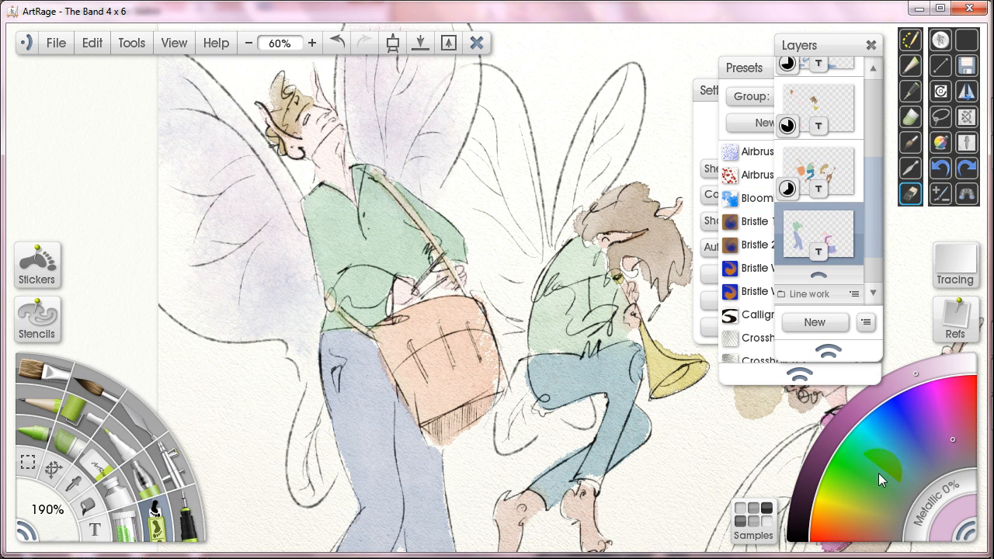
click(885, 481)
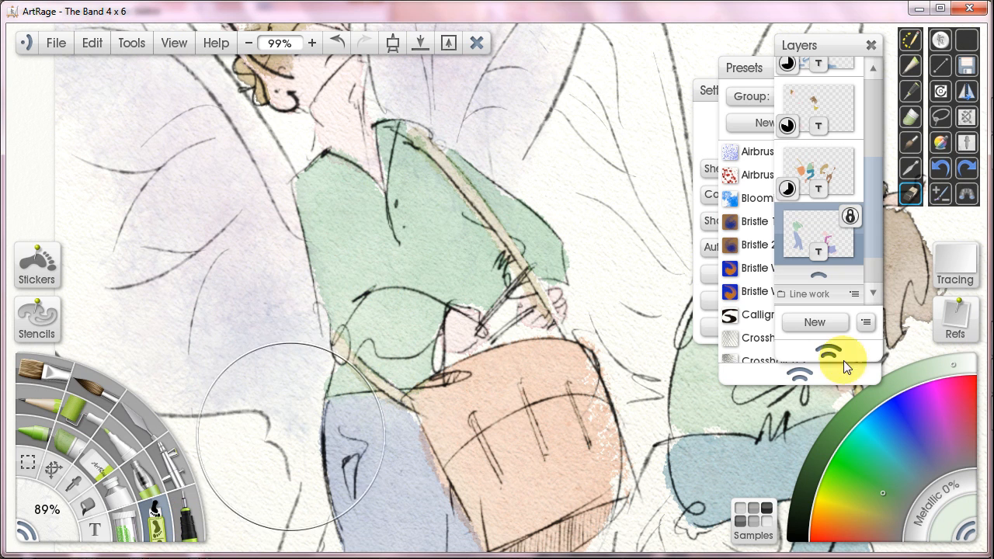
mouse_move(376, 279)
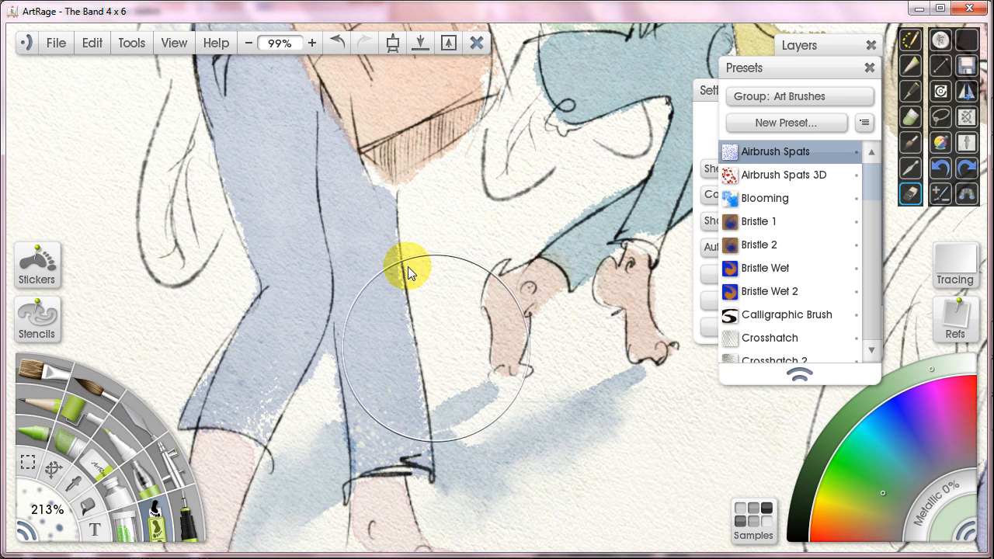
Step: Spray fine Airbrush Spats speckles across the fairy's trouser legs
drag(411, 272, 388, 283)
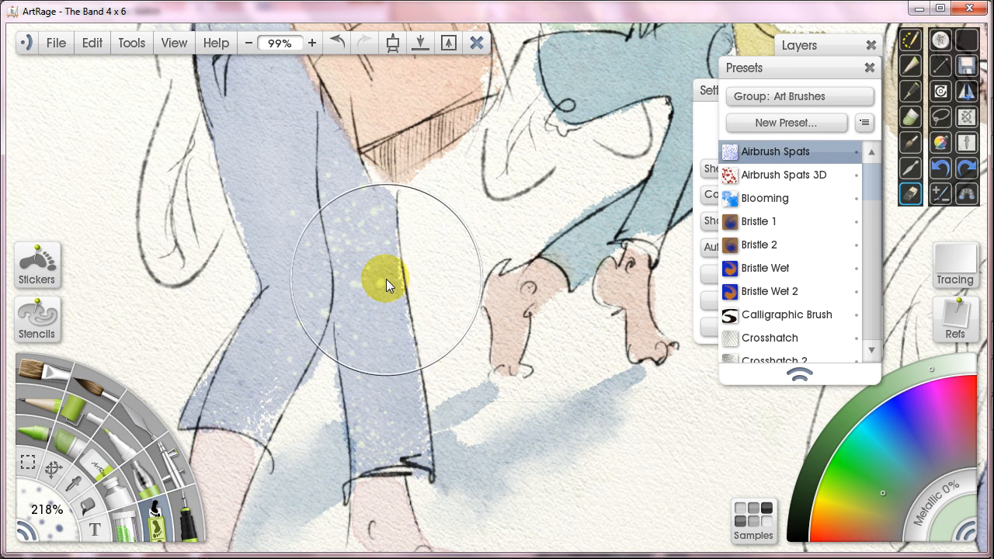
drag(388, 282, 419, 261)
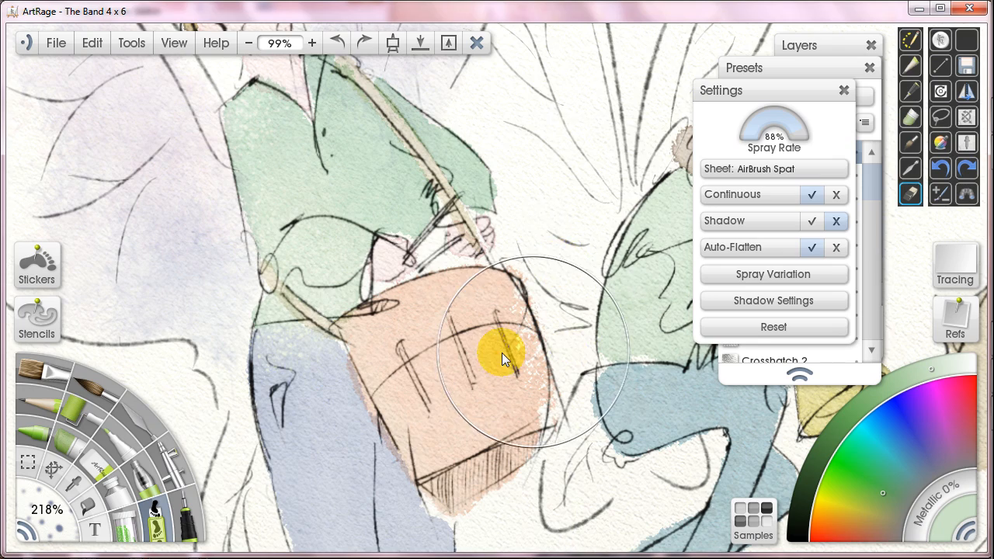
click(249, 44)
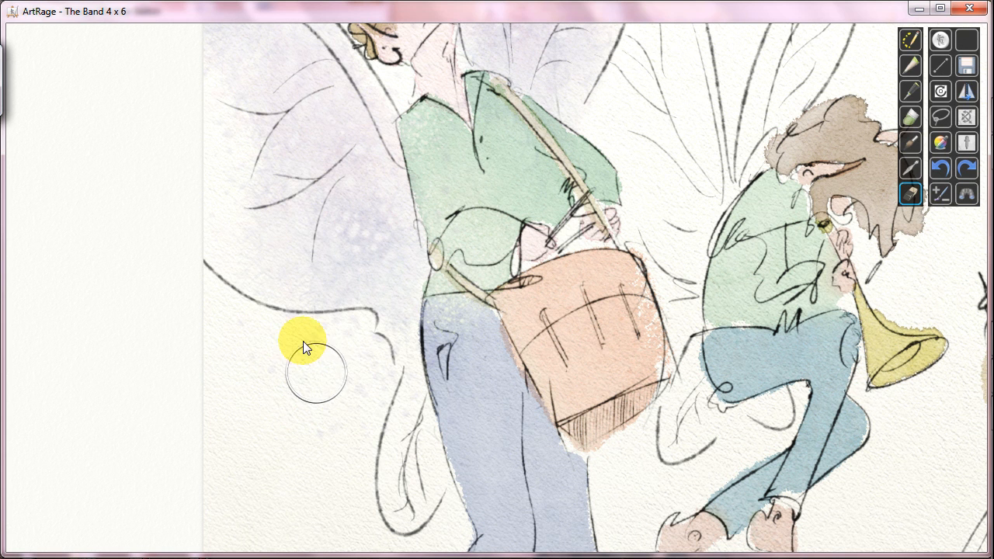
mouse_move(194, 423)
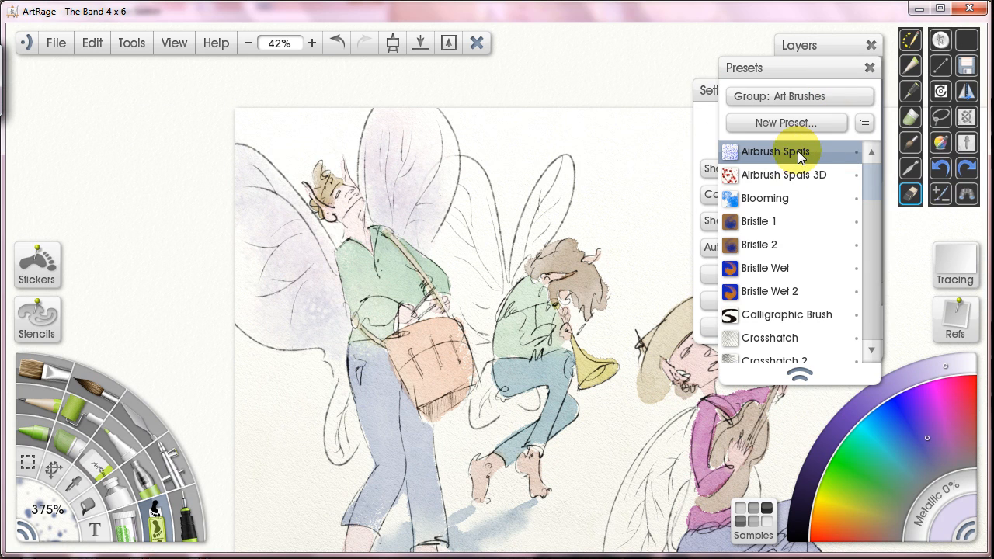
mouse_move(829, 186)
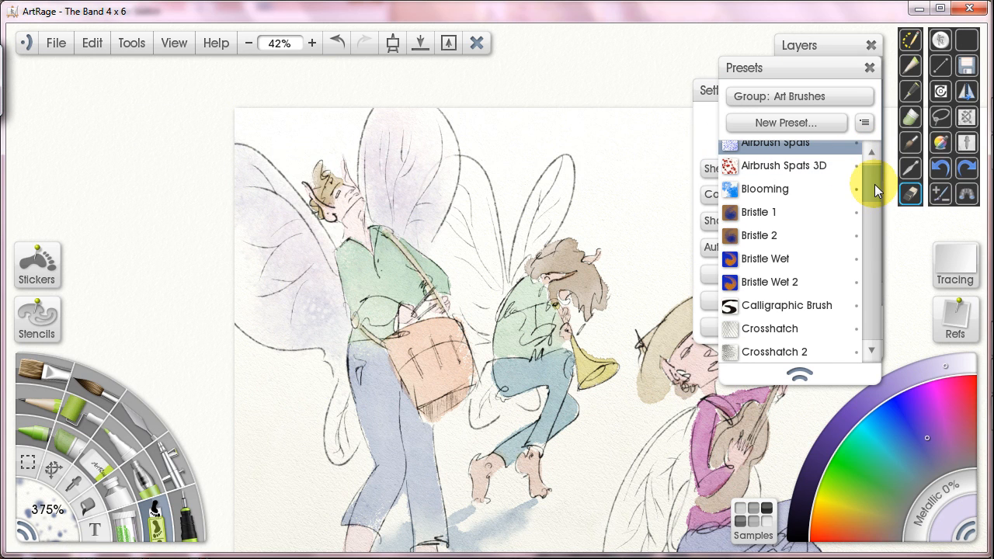
Step: Reselect Airbrush Spats and spray speckle texture down the tall fairy's legs toward the feet
scroll(down, 3)
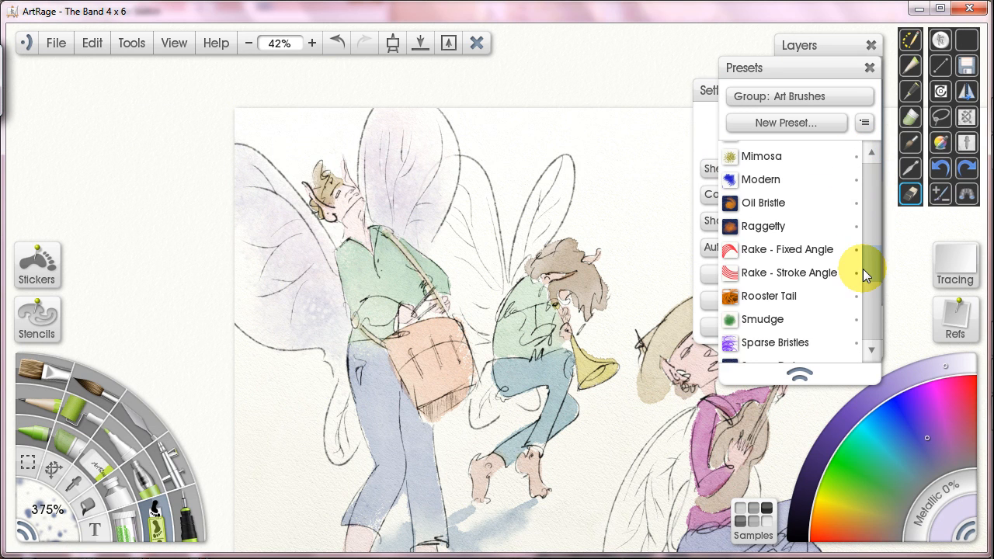
scroll(down, 3)
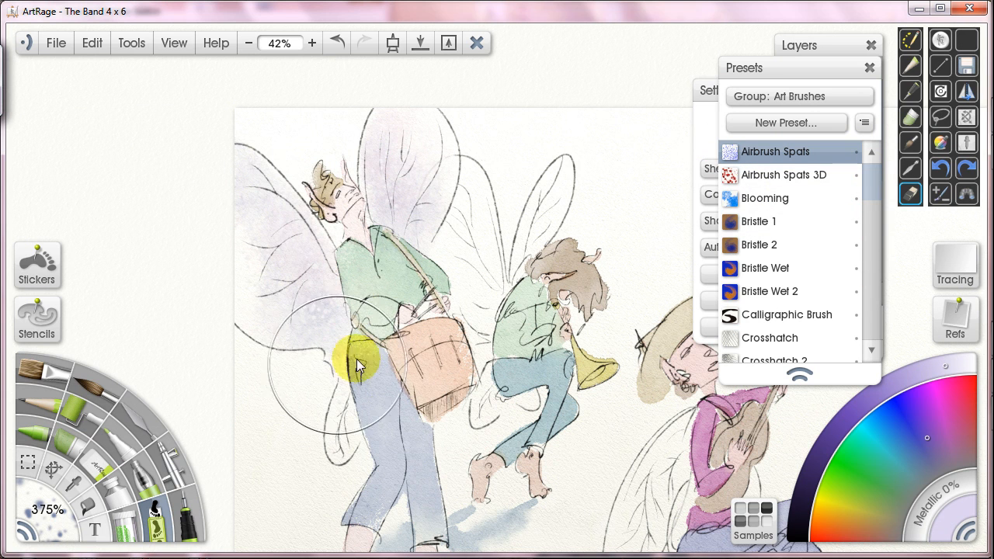
drag(360, 365, 422, 474)
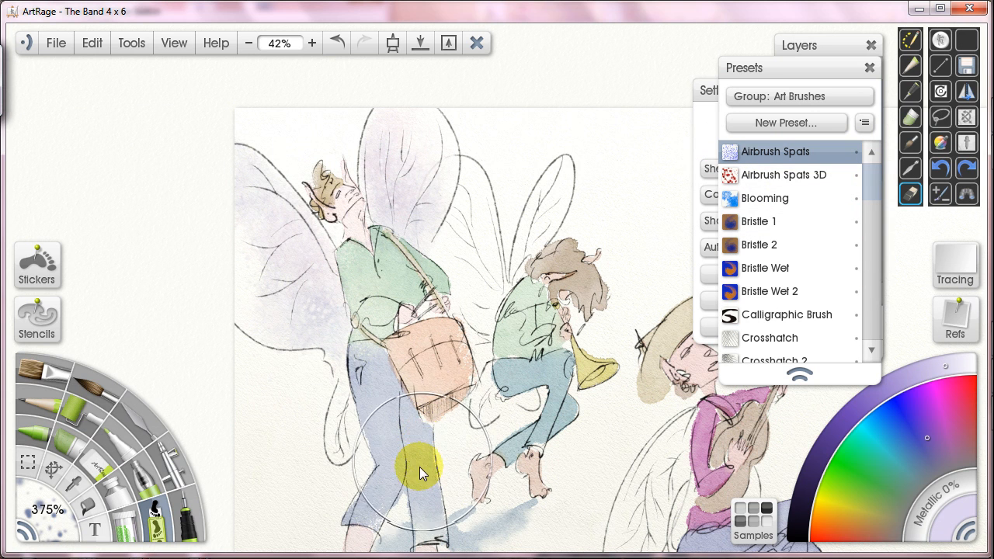
drag(422, 474, 450, 404)
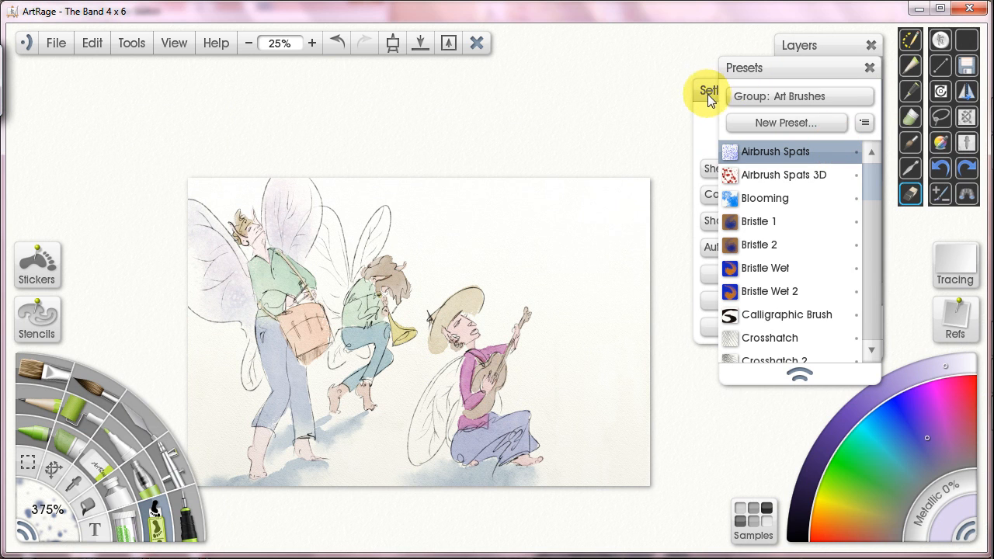
mouse_move(789, 74)
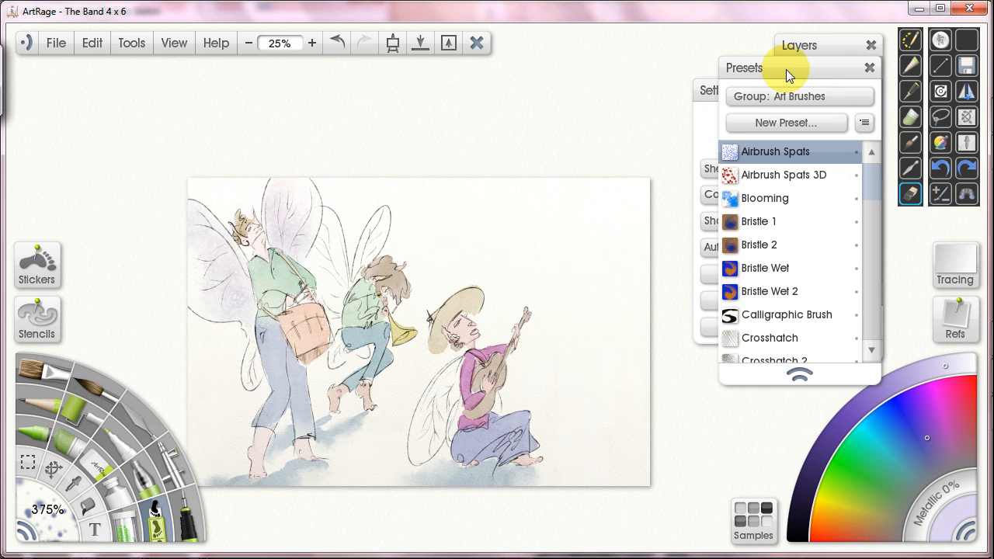
Step: Load the Spongy Flat preset group from the Presets group list
click(800, 96)
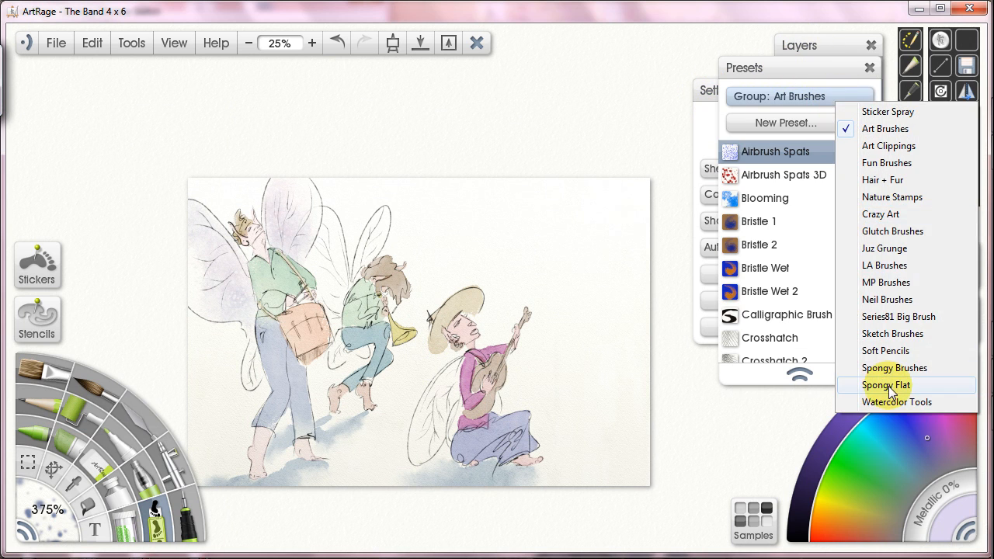
click(885, 385)
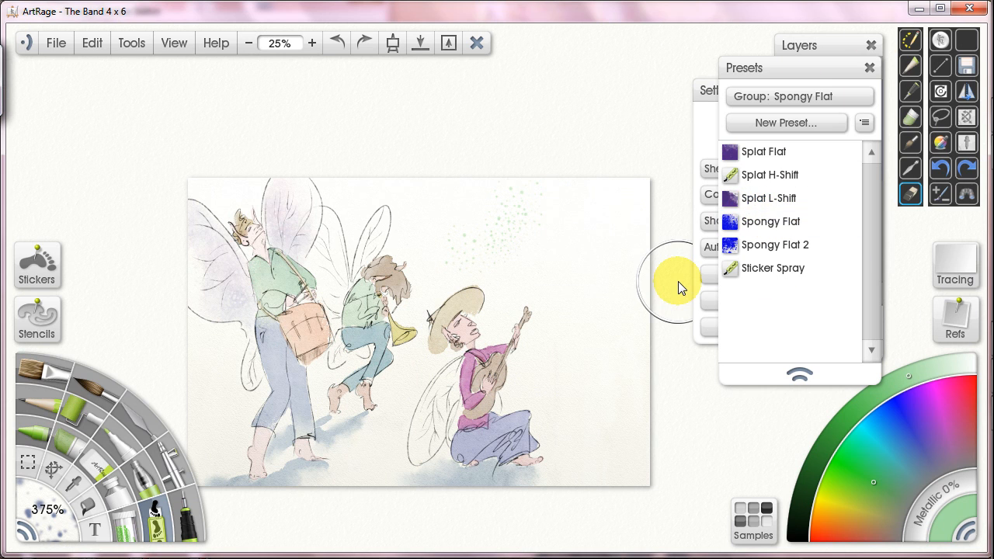
Step: With the Splat Flat preset, stamp green foliage washes across the sky at top right and centre
click(764, 152)
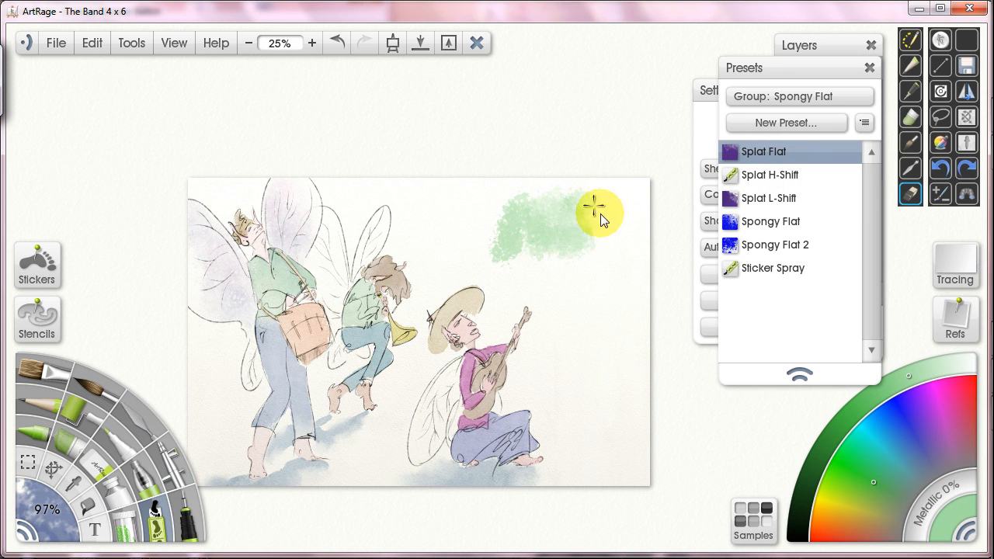
drag(597, 210, 536, 190)
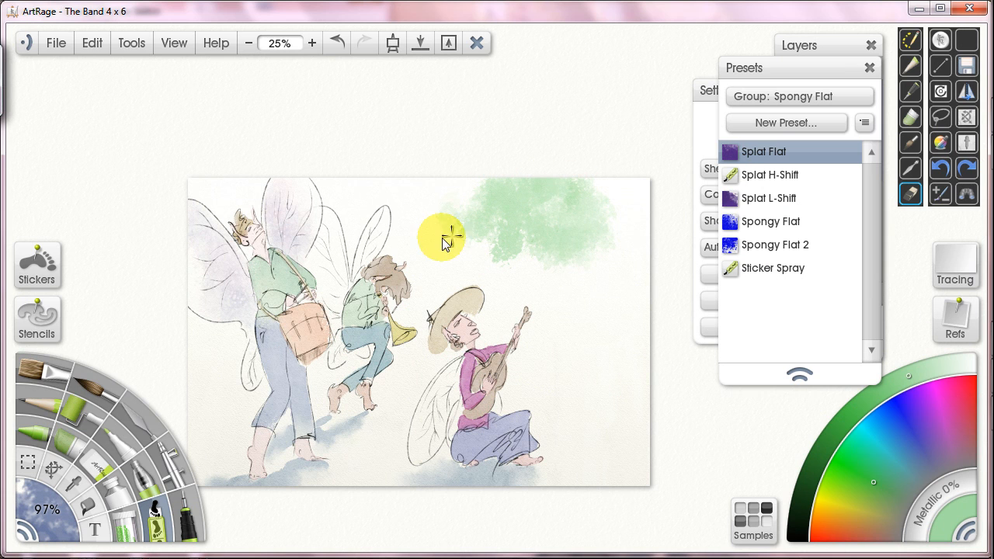
drag(447, 236, 489, 233)
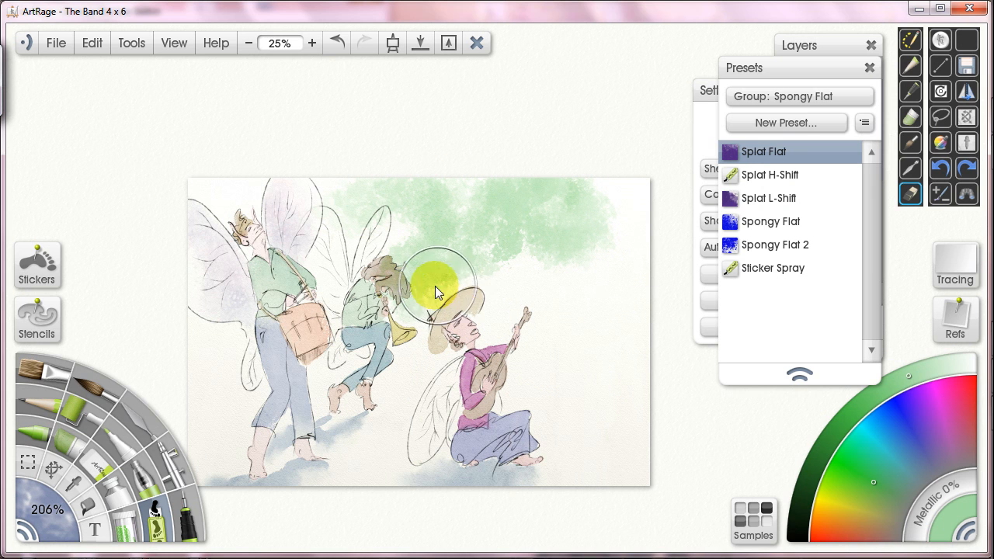
mouse_move(468, 215)
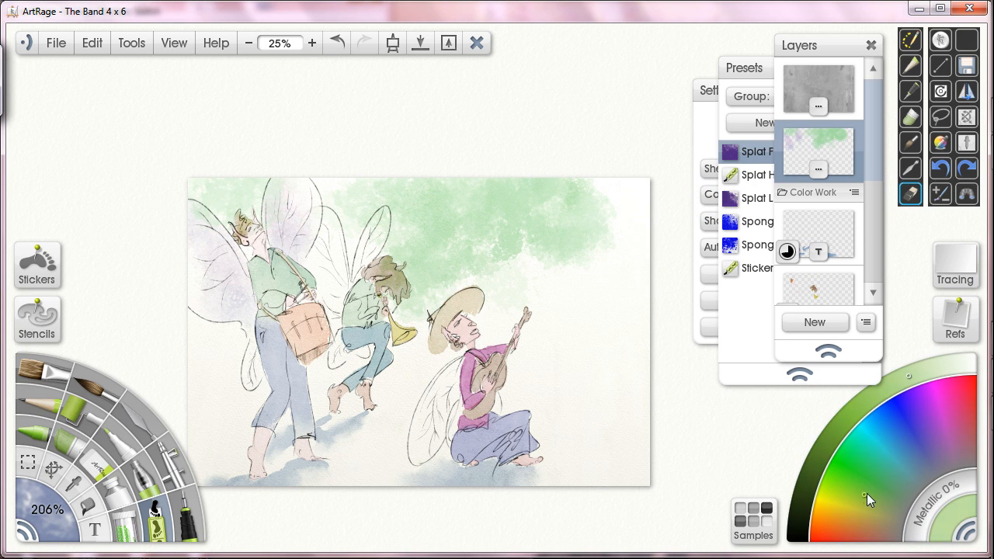
mouse_move(462, 256)
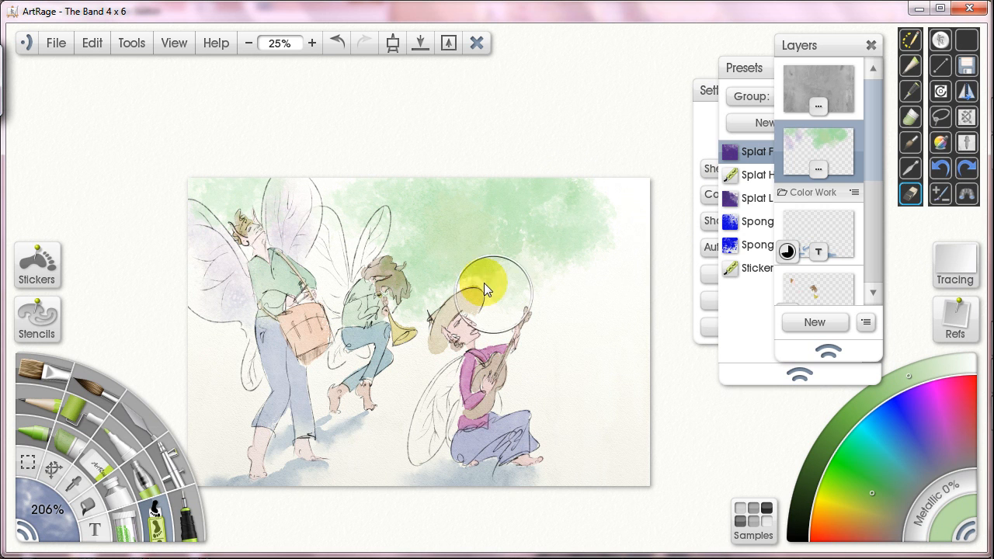
click(312, 43)
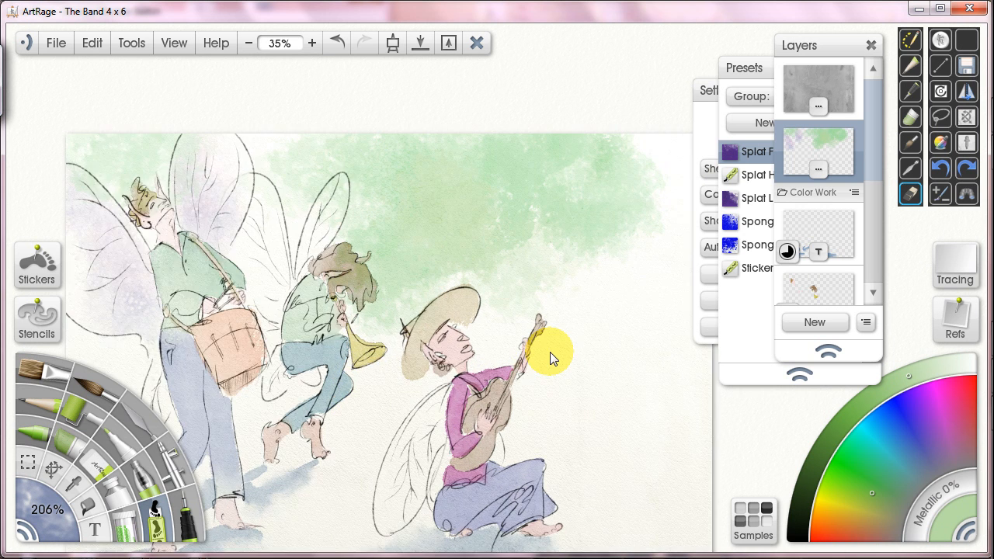
click(312, 43)
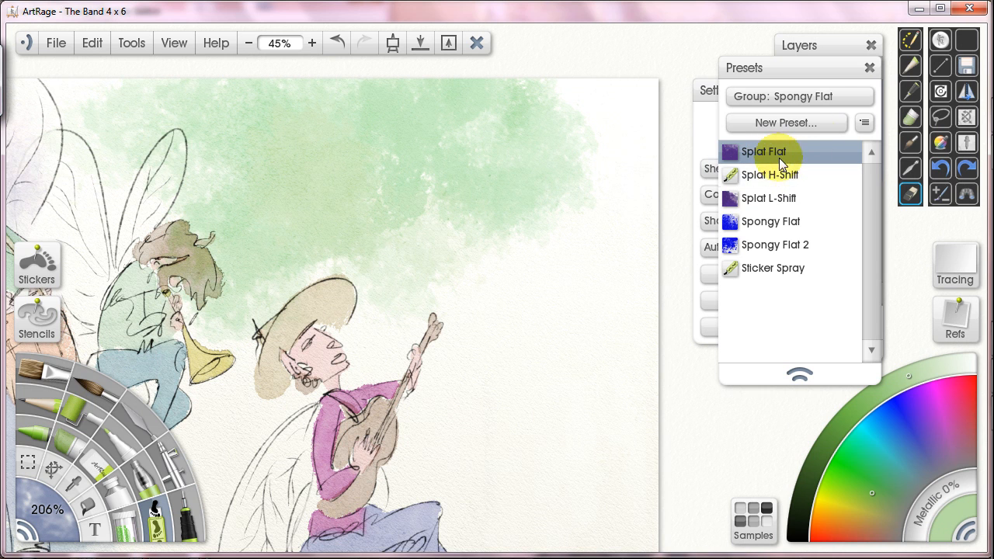
Step: Choose the Splat Flat preset and set random hue variation in its spray variation grid
click(863, 123)
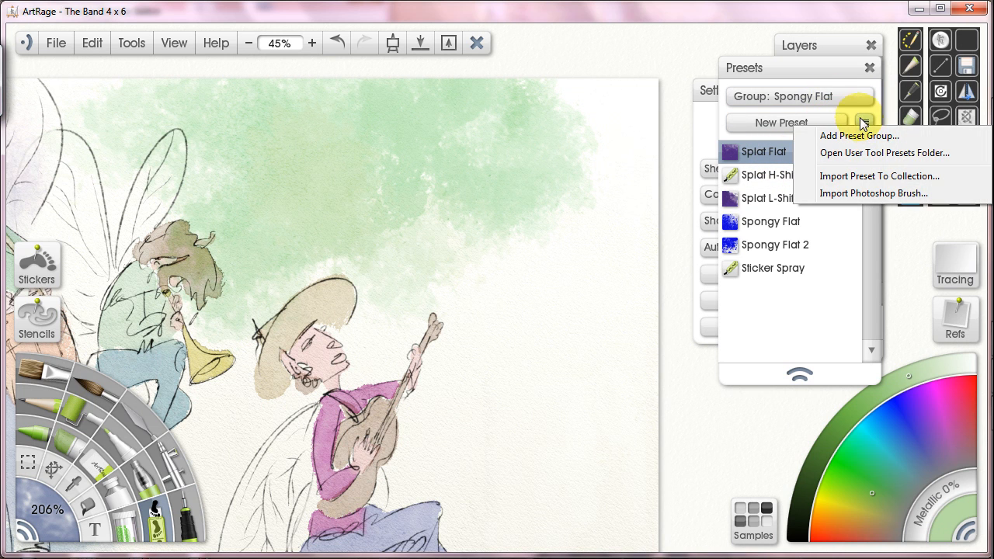
right_click(764, 152)
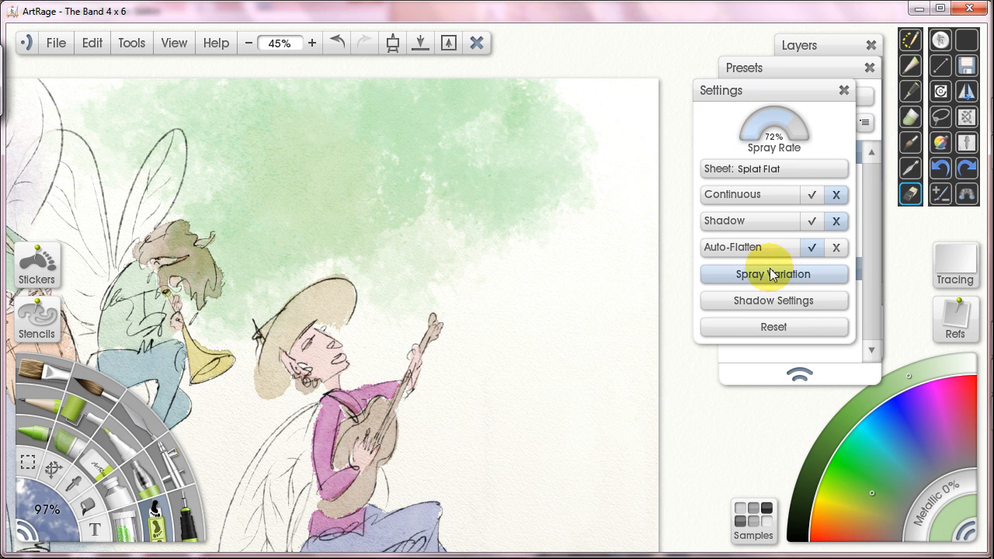
click(773, 273)
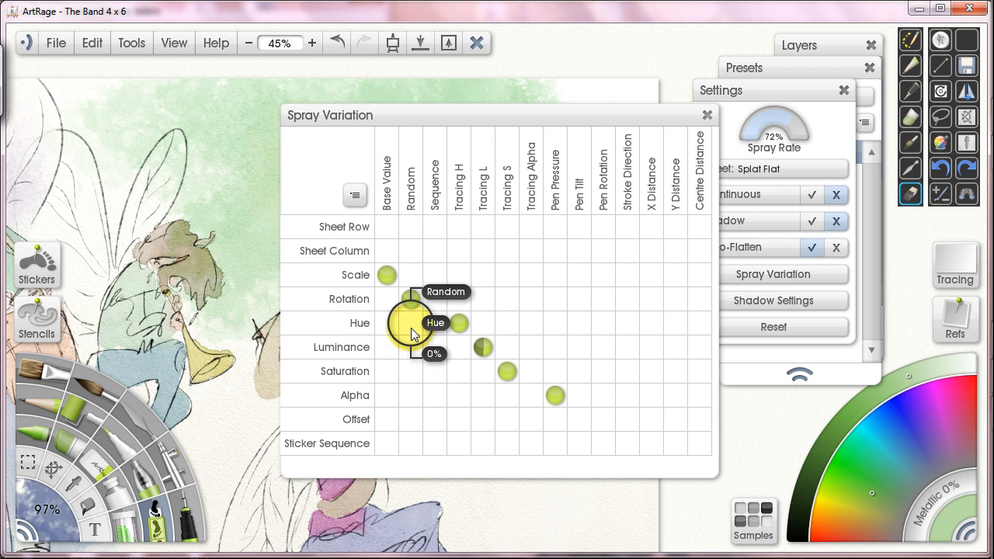
drag(411, 329, 416, 321)
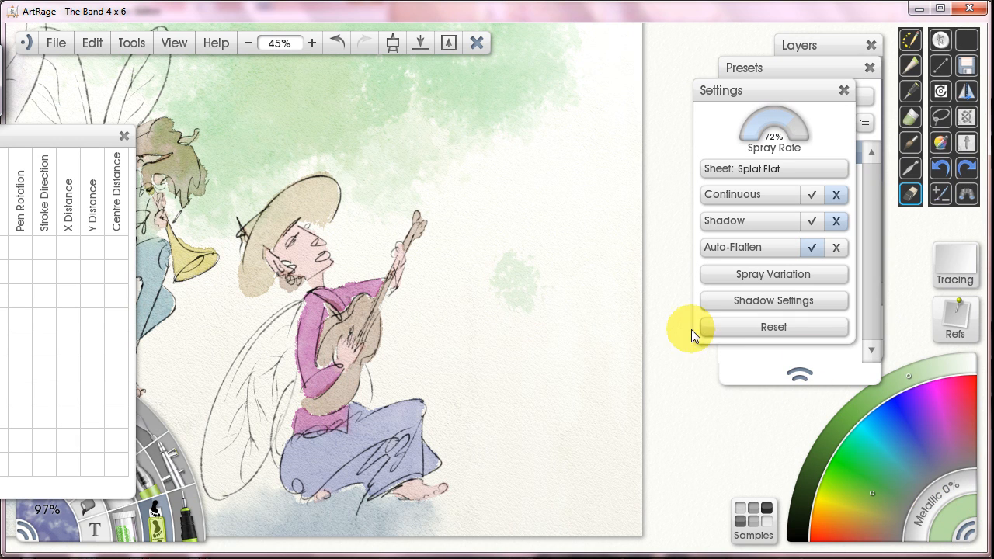
Step: Stamp a green foliage patch and a broad purple Splat Flat wash beside the lute-playing fairy
click(571, 217)
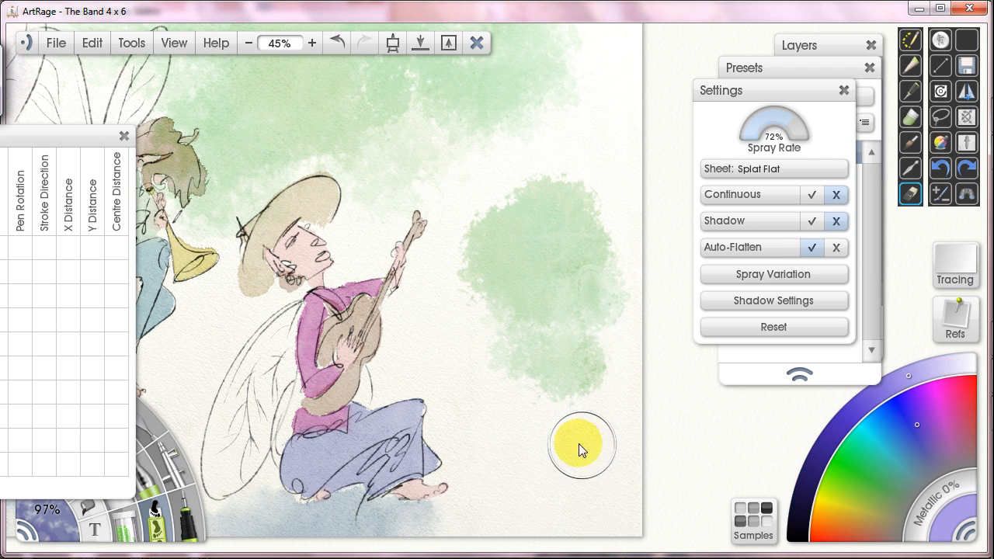
click(312, 43)
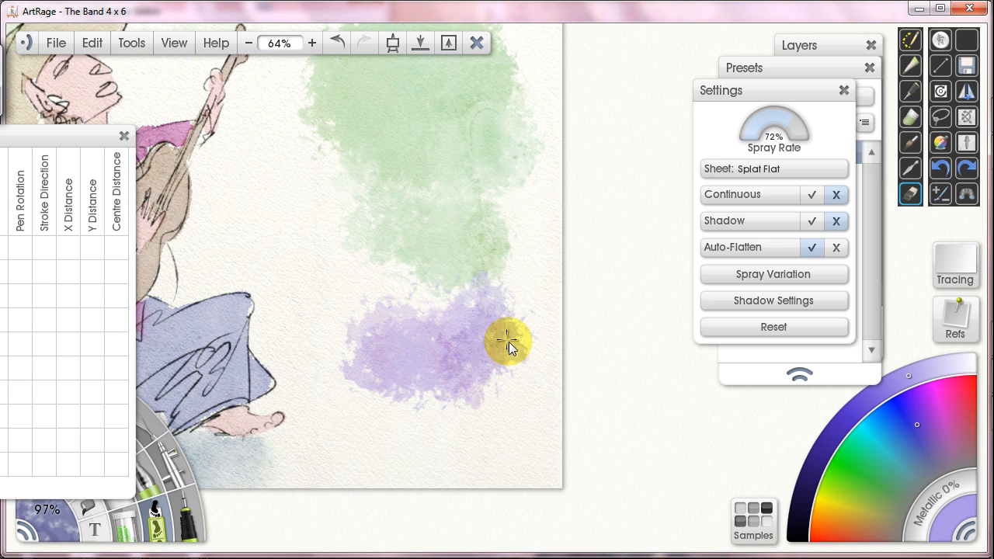
drag(509, 342, 381, 380)
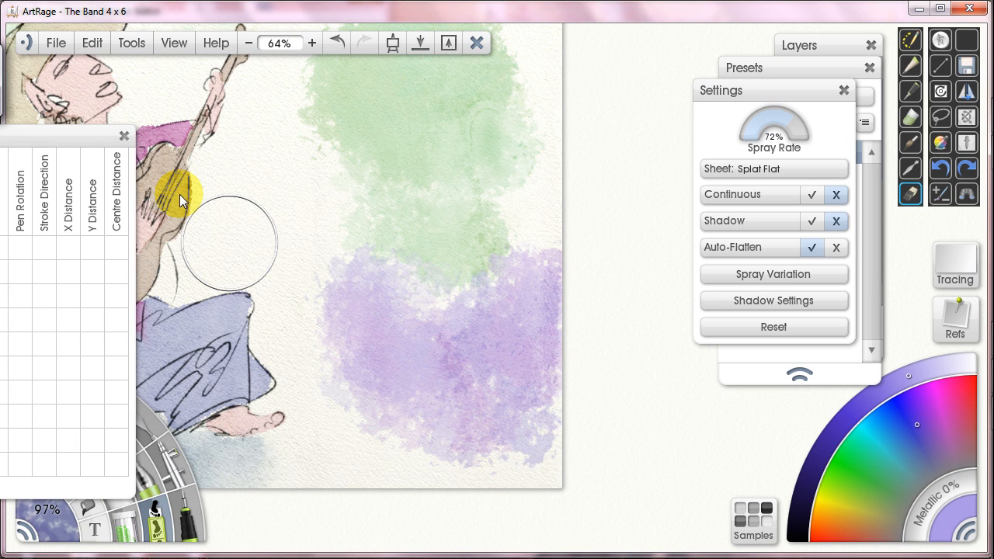
click(774, 273)
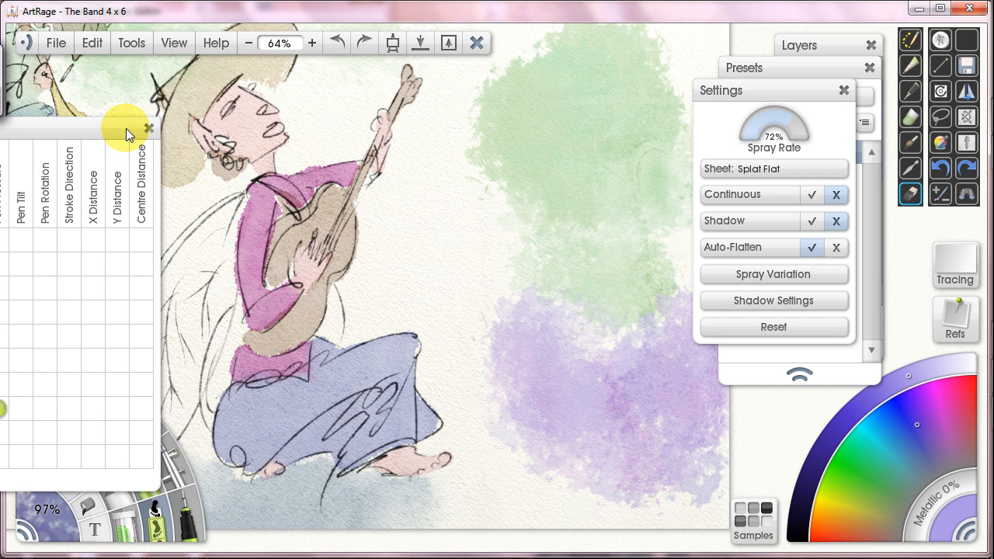
click(525, 214)
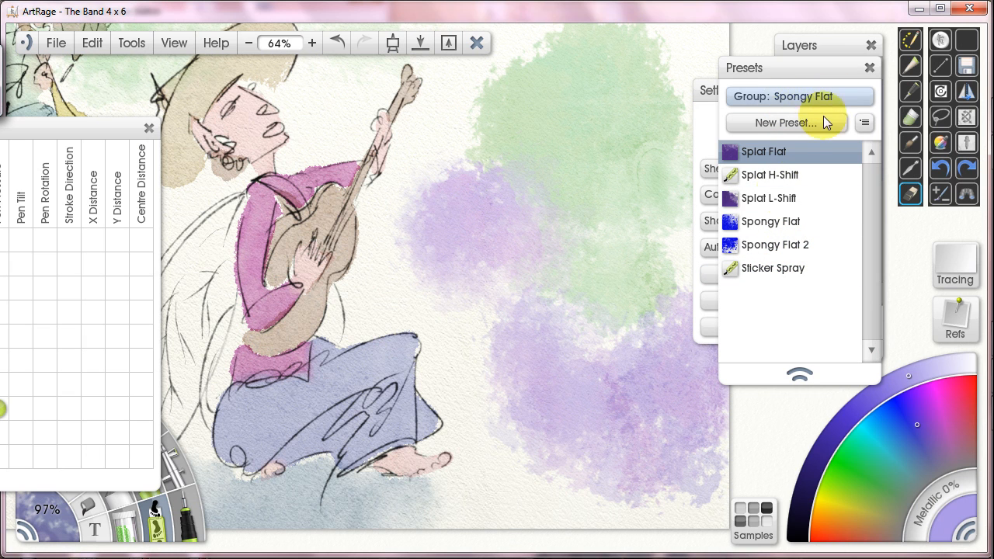
mouse_move(780, 174)
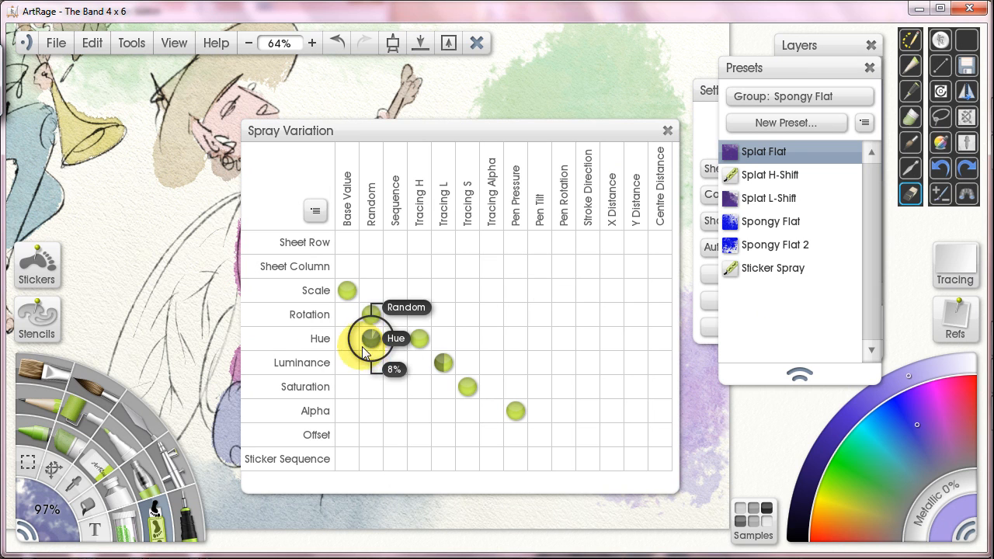
Step: Adjust the random hue variation node and begin saving the settings as a new preset
drag(373, 339, 373, 385)
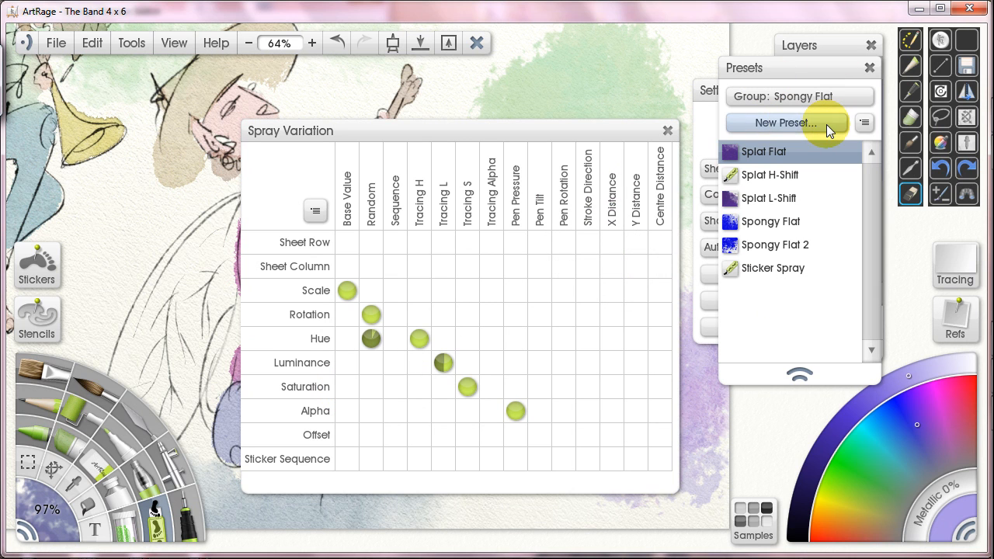
click(785, 122)
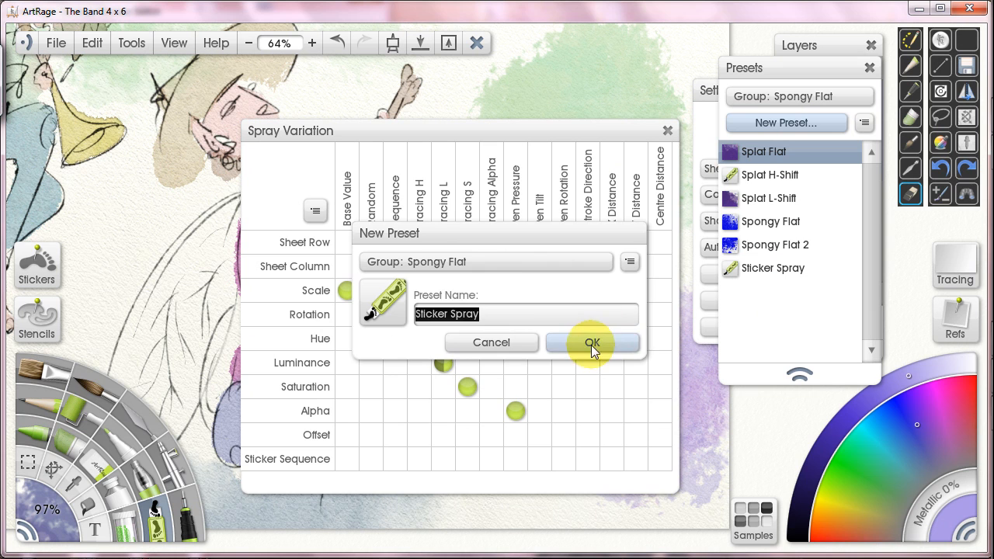
Step: Replace the existing Sticker Spray preset with the current settings and compare another preset's variations
click(593, 343)
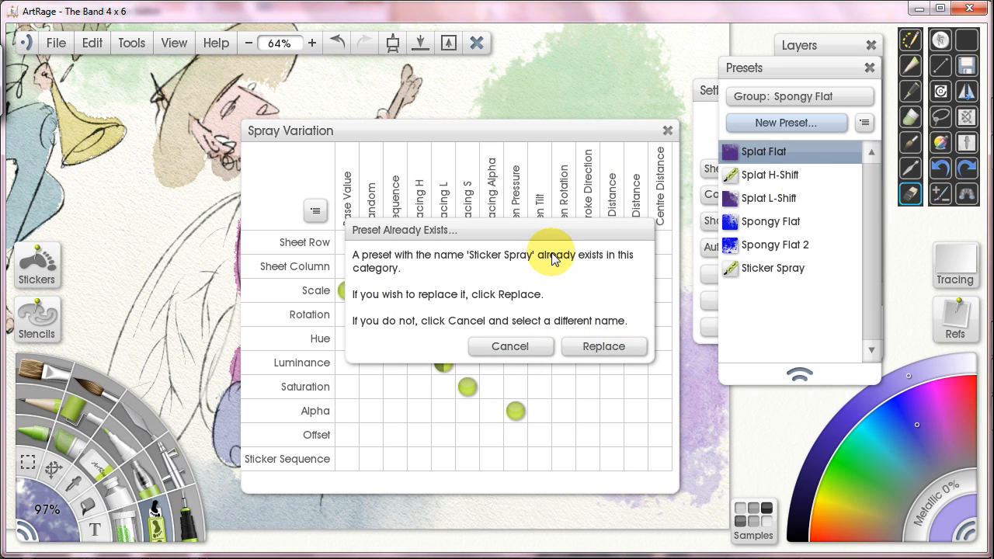
click(603, 346)
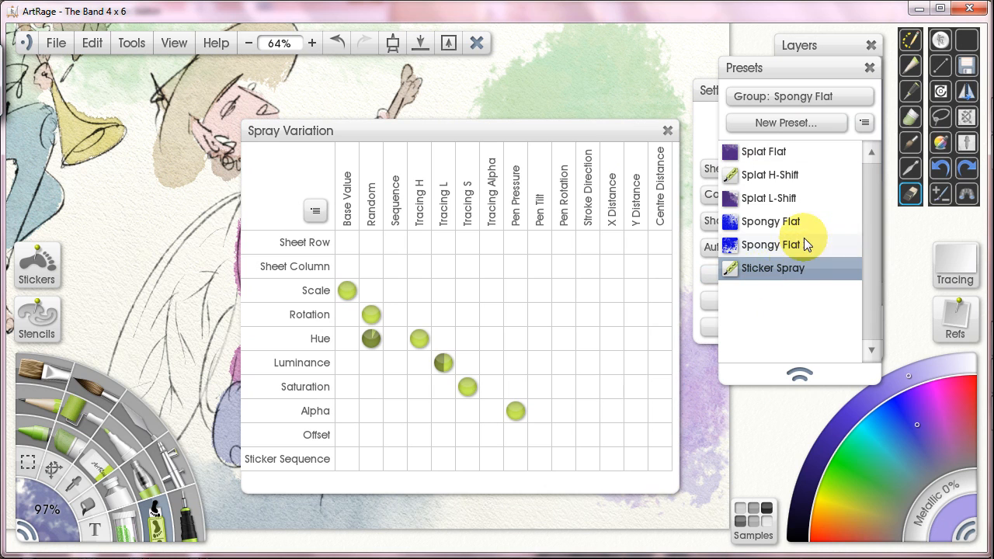
click(764, 152)
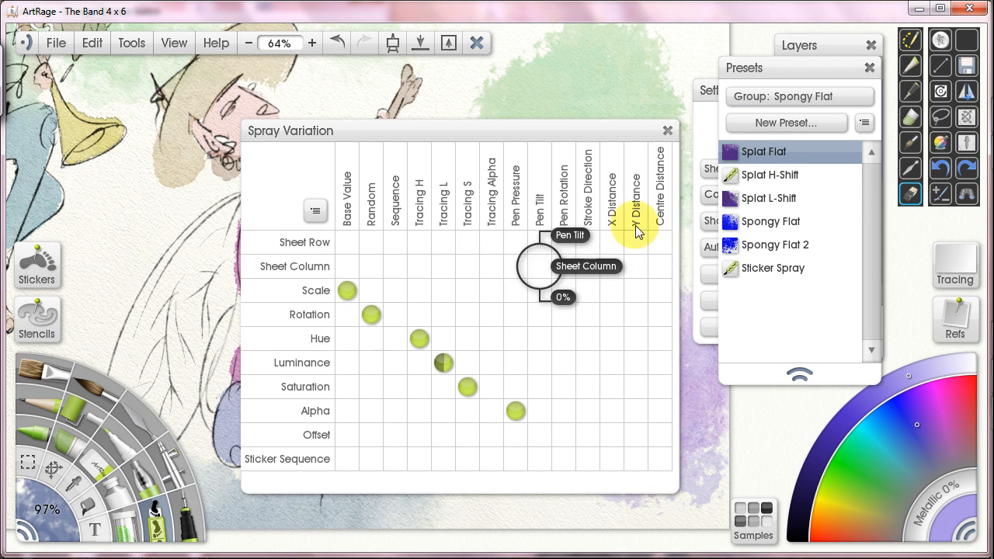
mouse_move(380, 354)
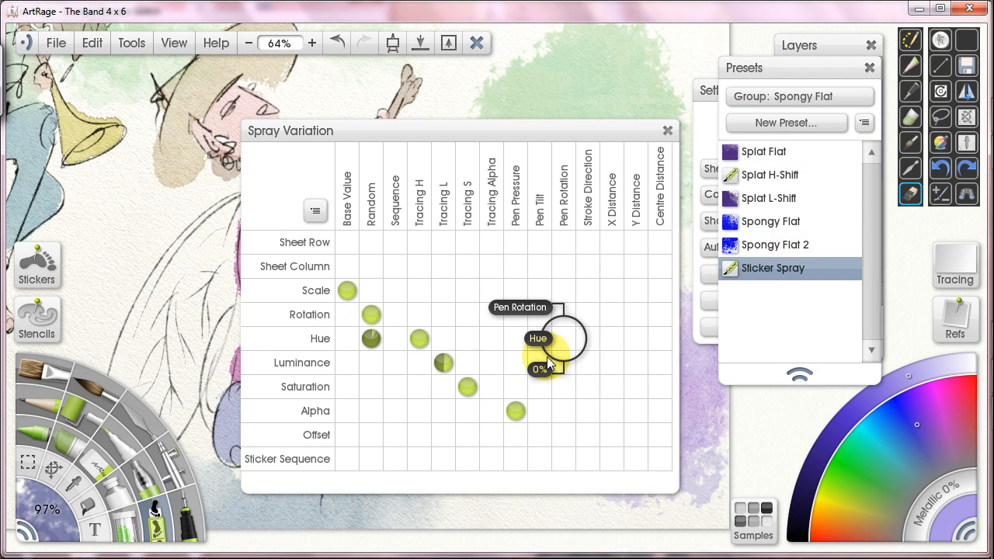
drag(546, 338, 371, 339)
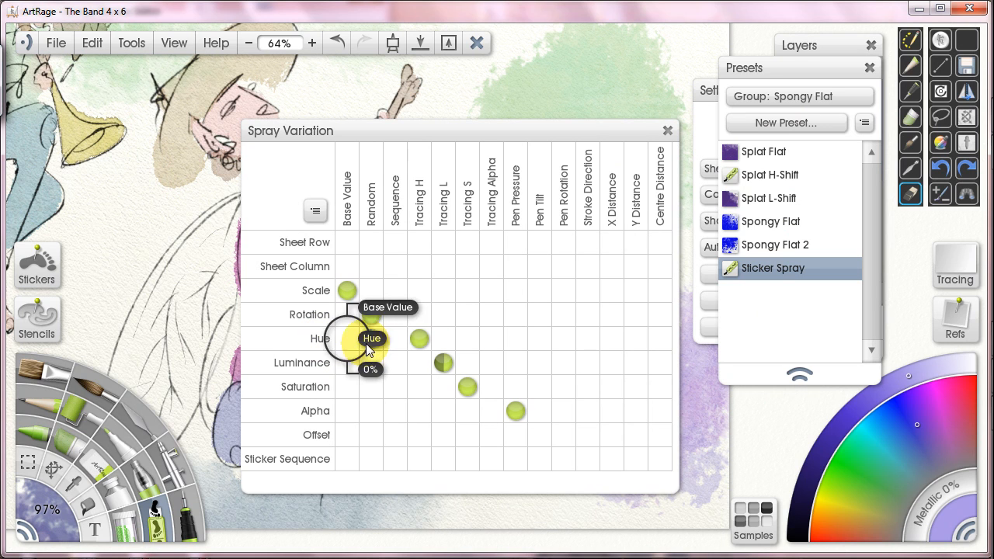
drag(348, 339, 371, 338)
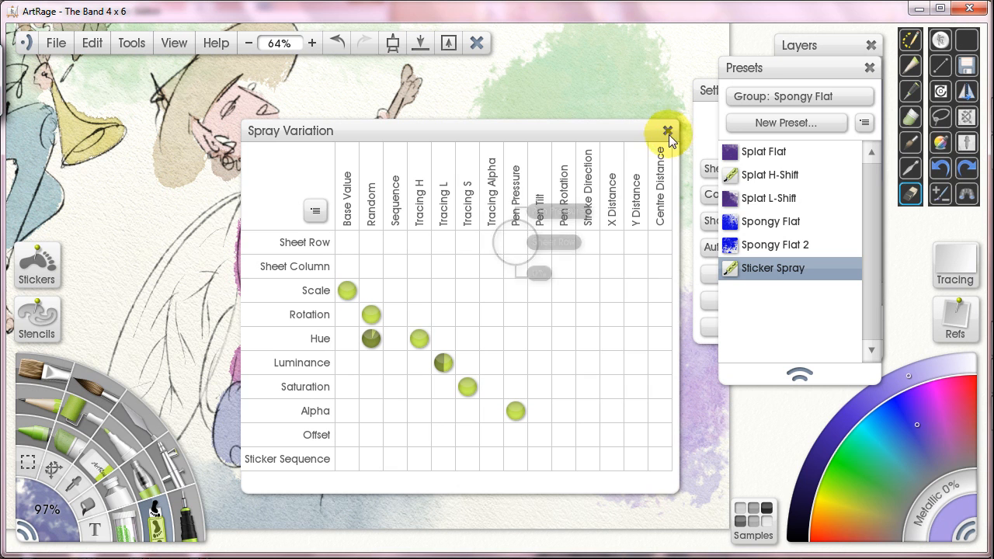
Step: Close the spray variation grid and switch the Presets panel to the Juz Grunge group, browsing other groups
click(666, 130)
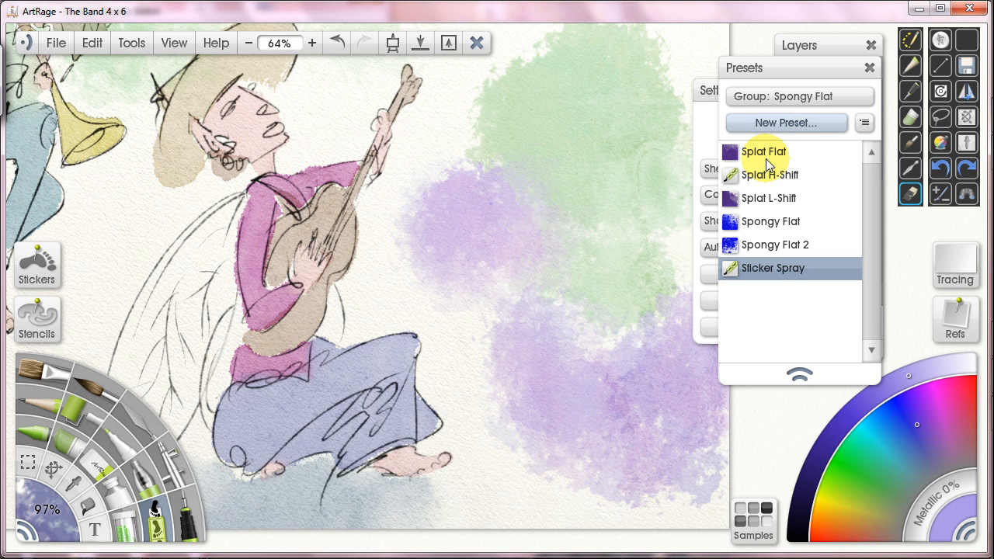
mouse_move(823, 76)
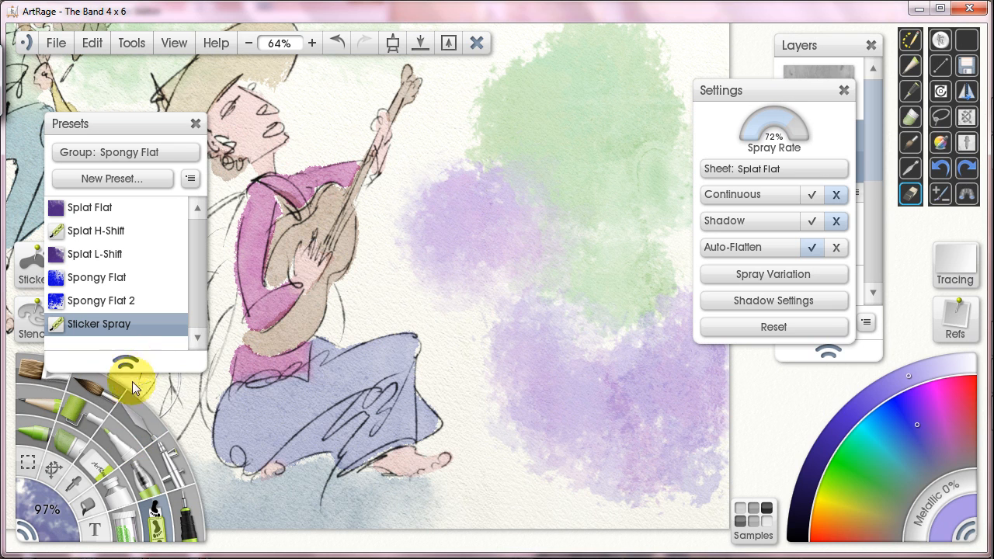
click(190, 179)
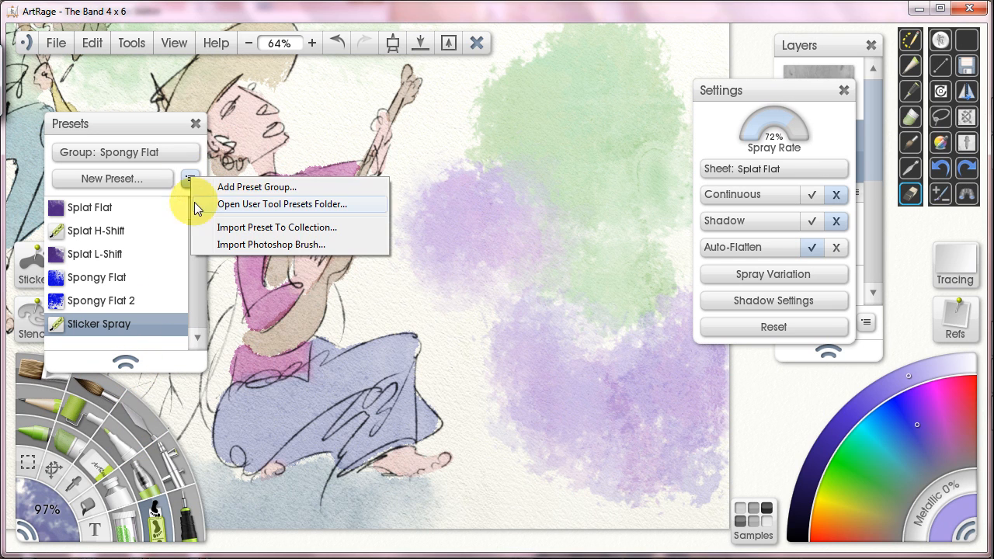
mouse_move(292, 186)
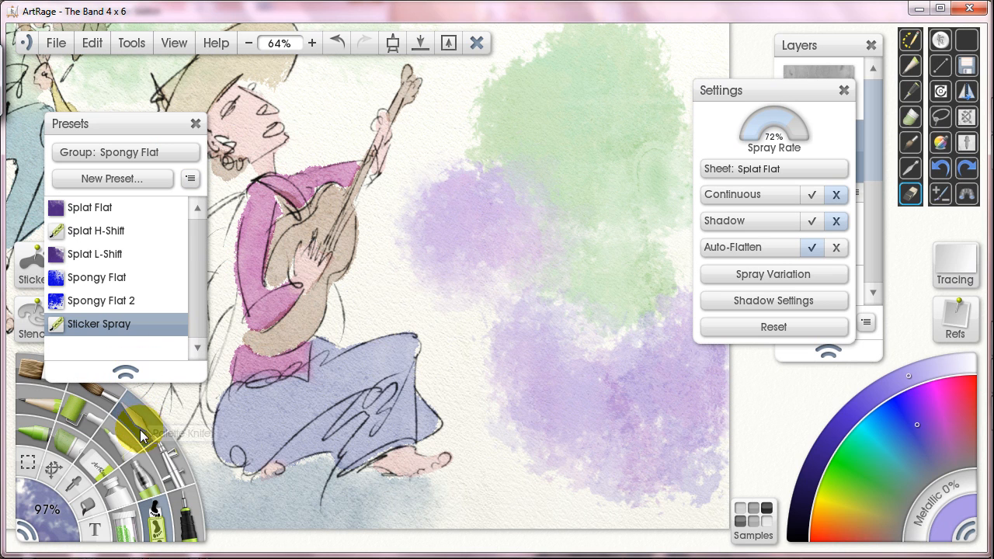
click(124, 152)
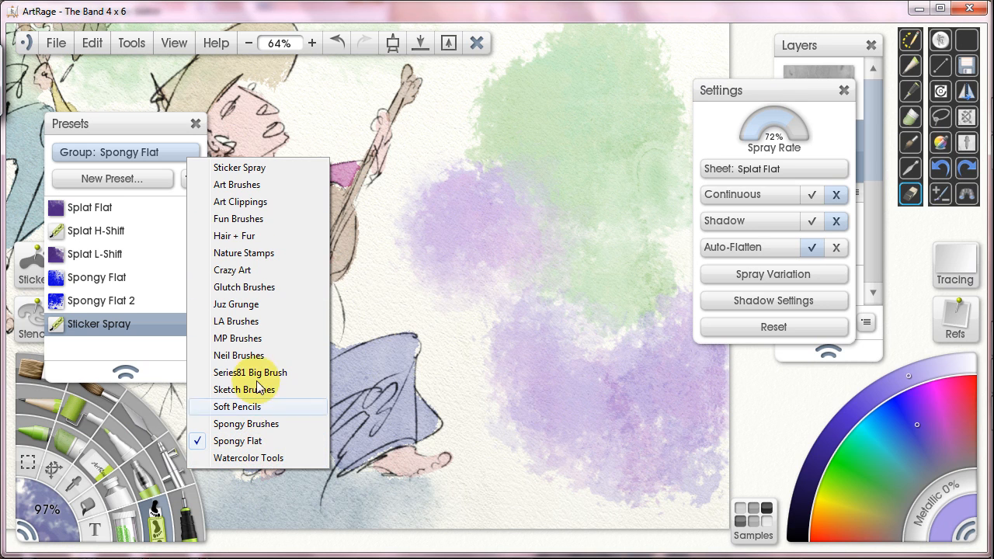
mouse_move(266, 458)
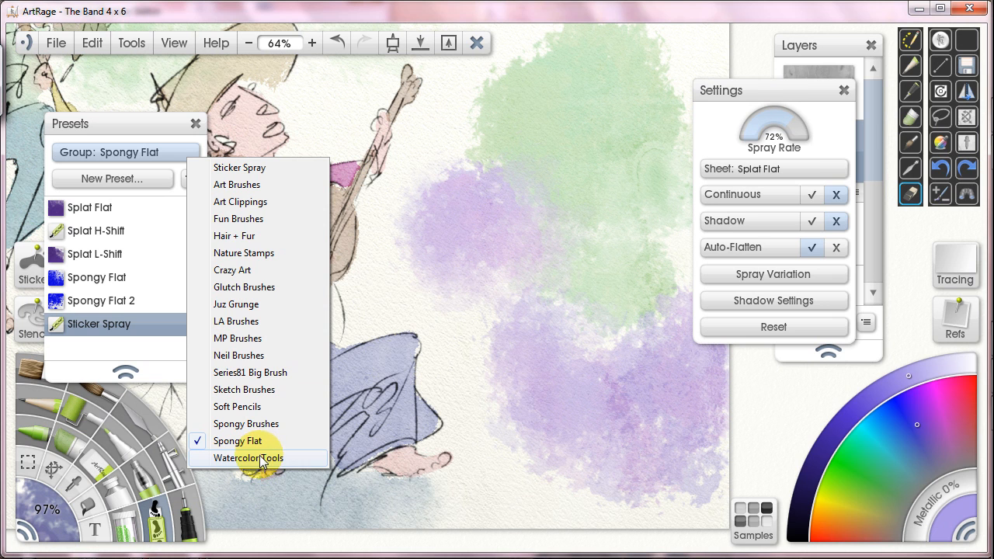
click(236, 302)
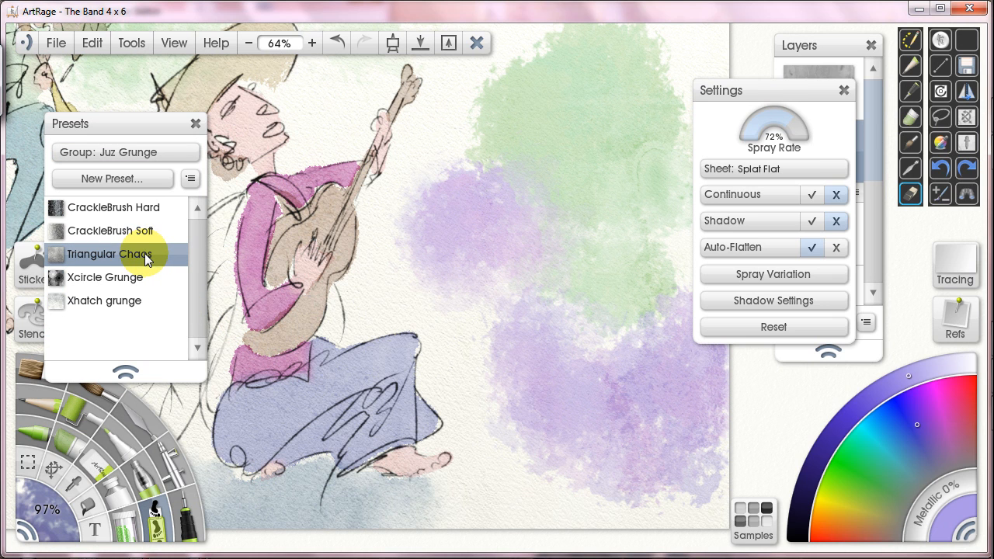
mouse_move(221, 205)
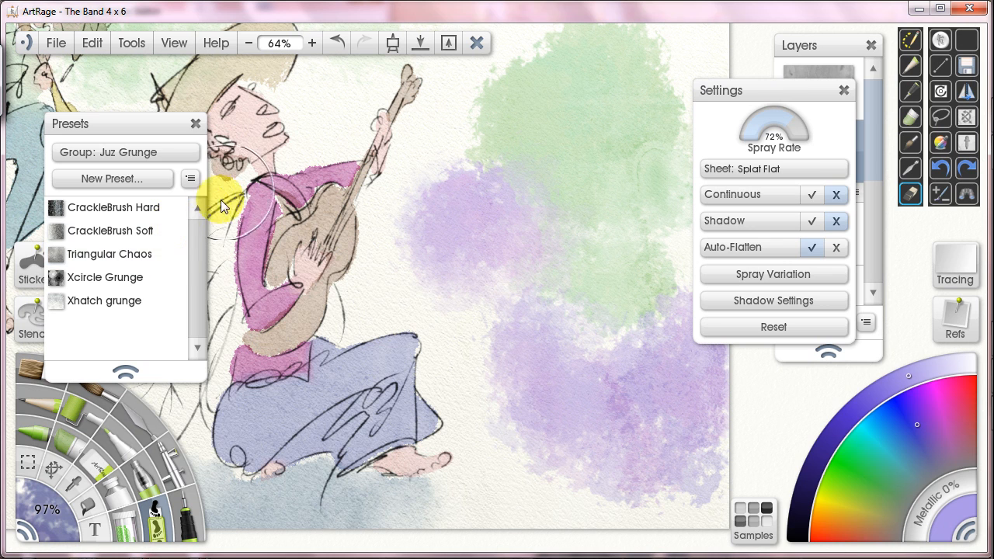
click(124, 152)
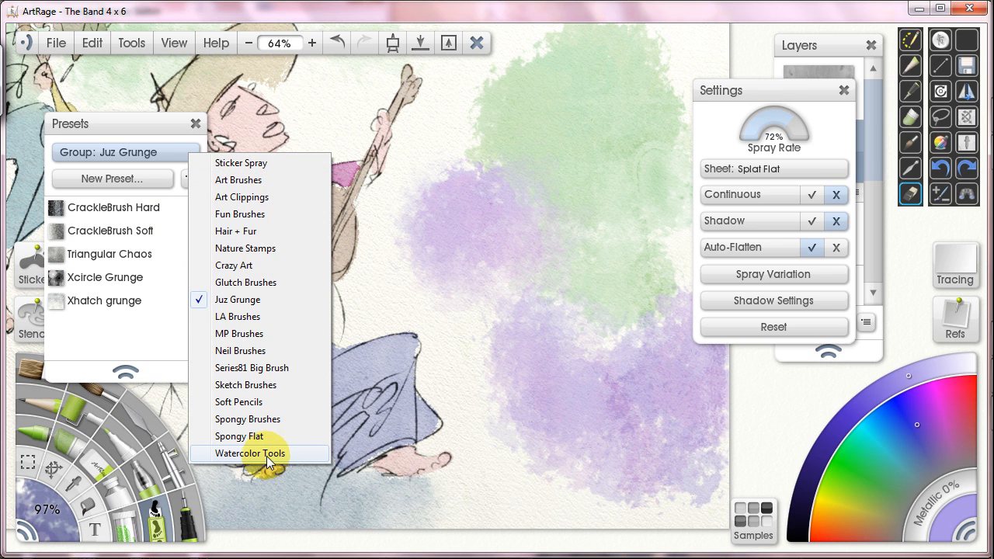
mouse_move(257, 462)
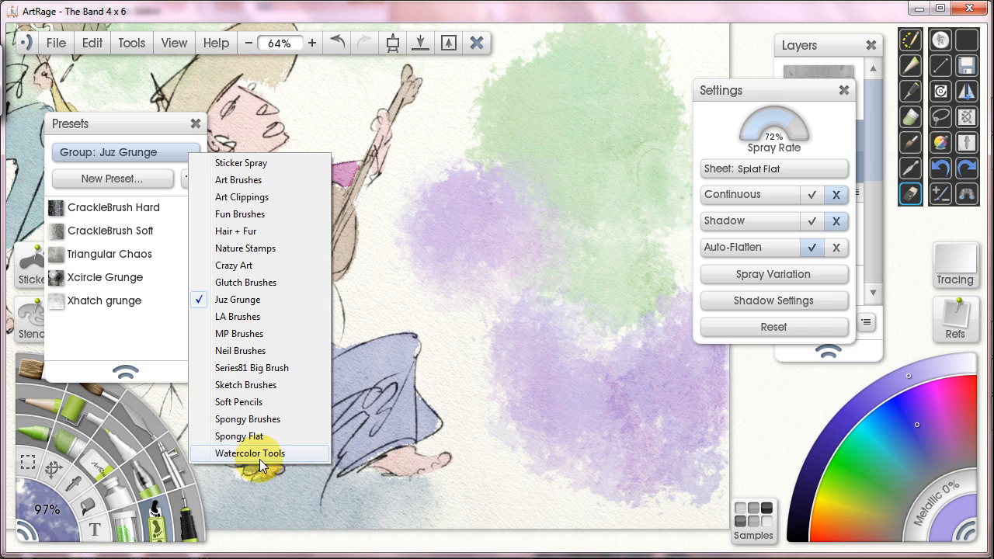
mouse_move(238, 298)
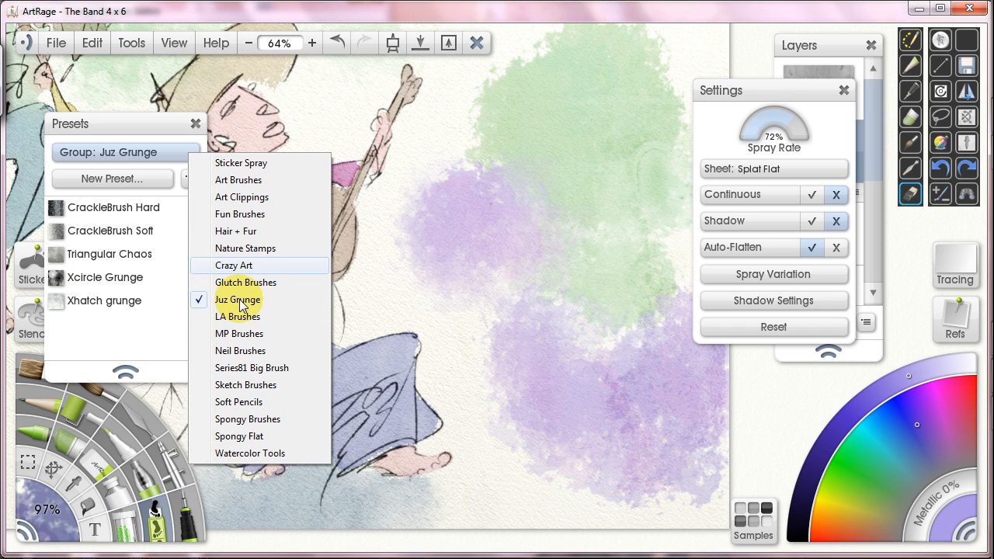
mouse_move(267, 192)
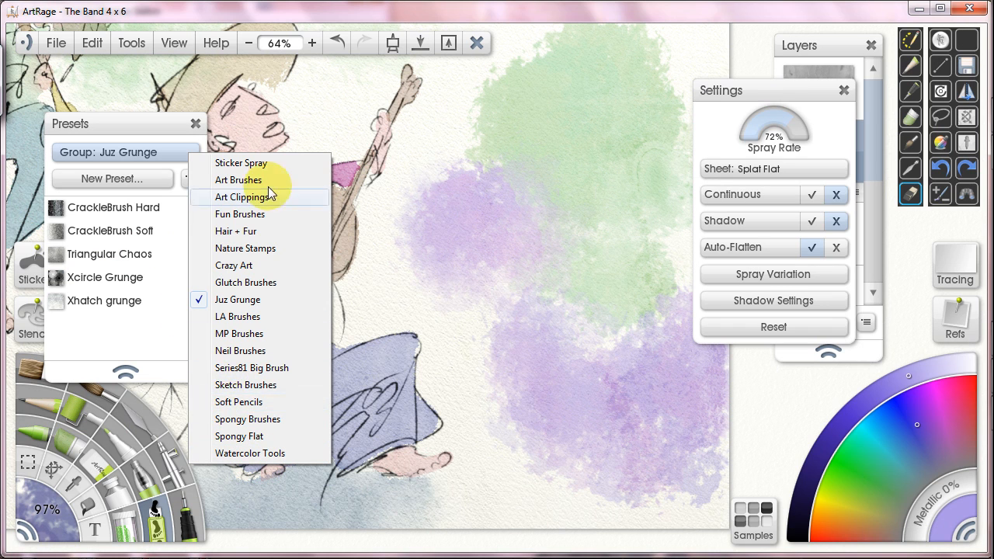
mouse_move(260, 454)
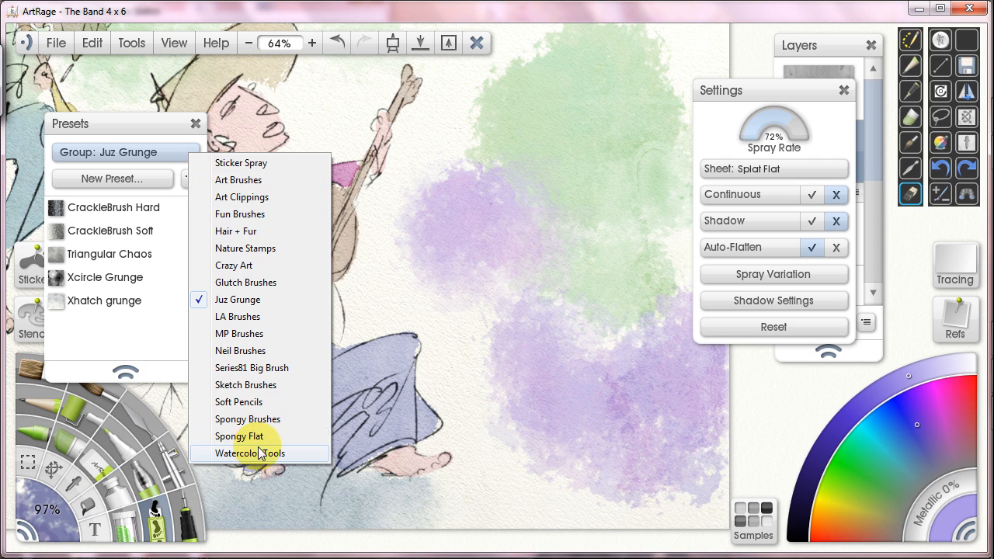
mouse_move(239, 402)
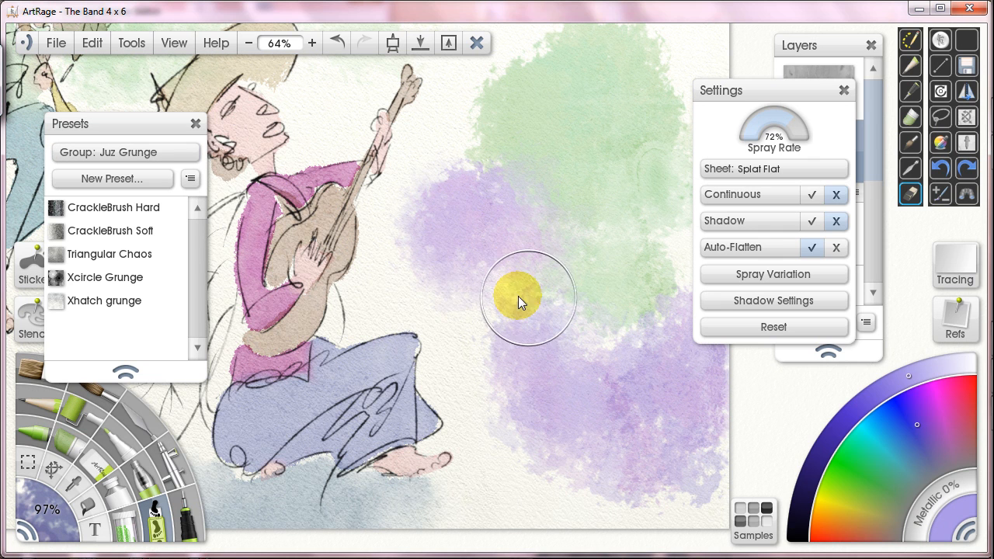
mouse_move(543, 179)
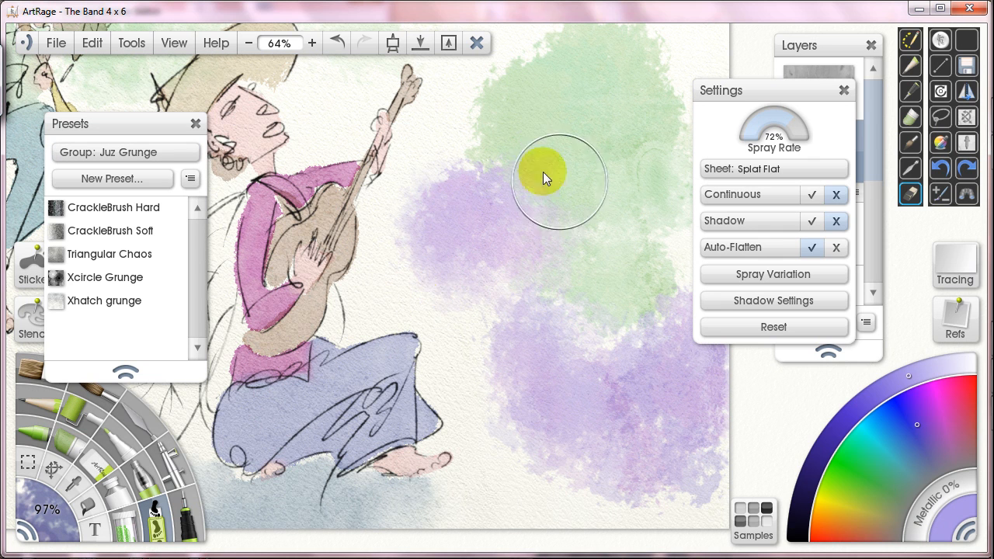
click(124, 153)
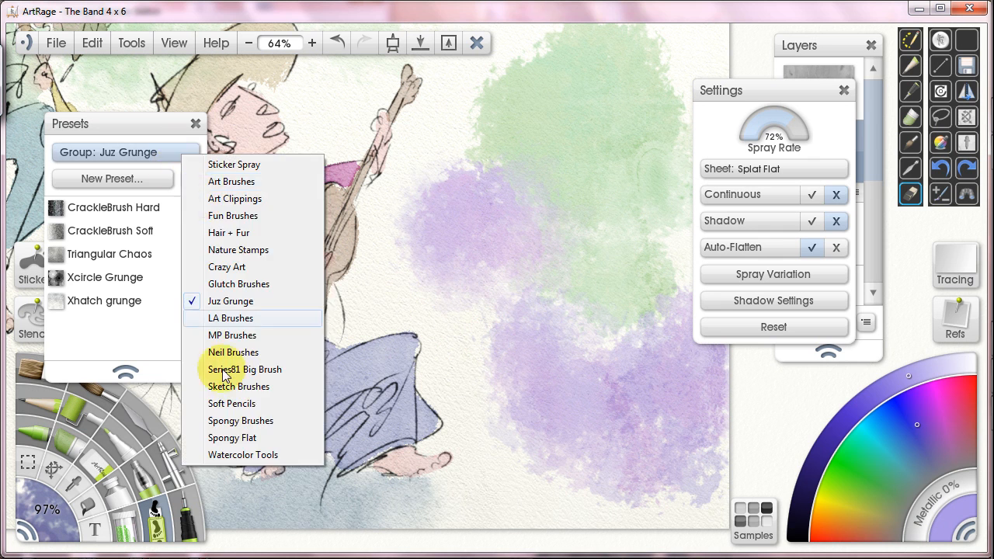
Step: Spray purple Neil Brushes texture over the top-right green foliage and view the painting without panels
click(233, 351)
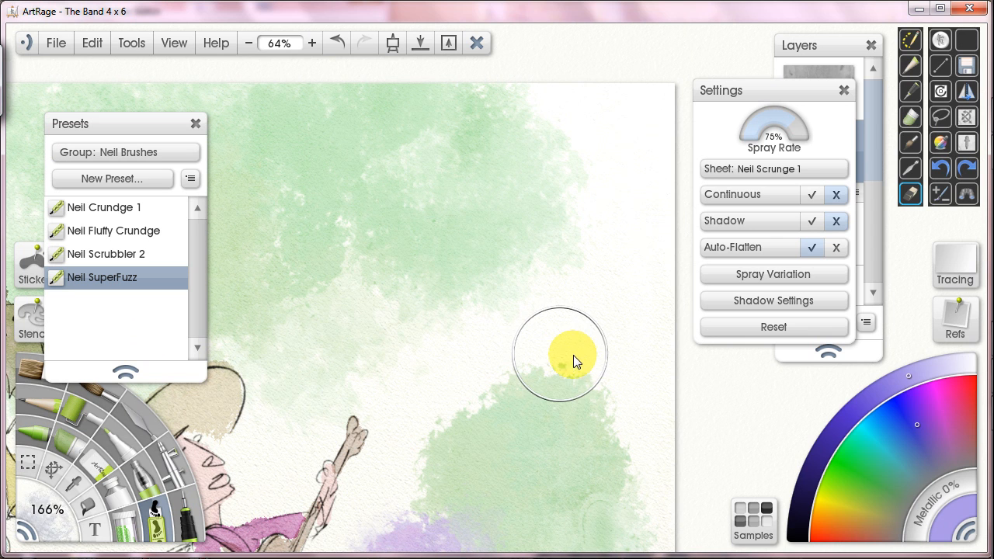
mouse_move(621, 314)
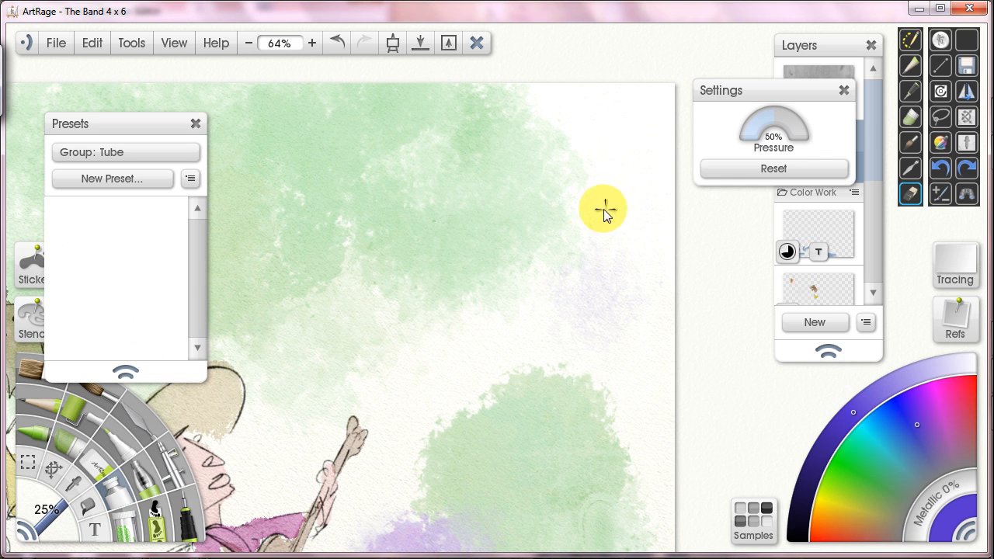
click(102, 277)
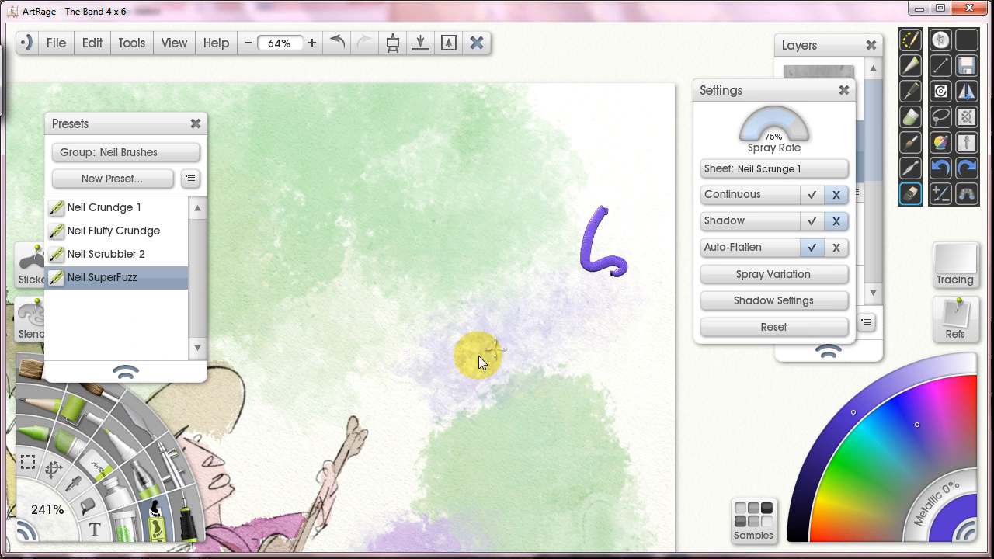
drag(481, 357, 644, 342)
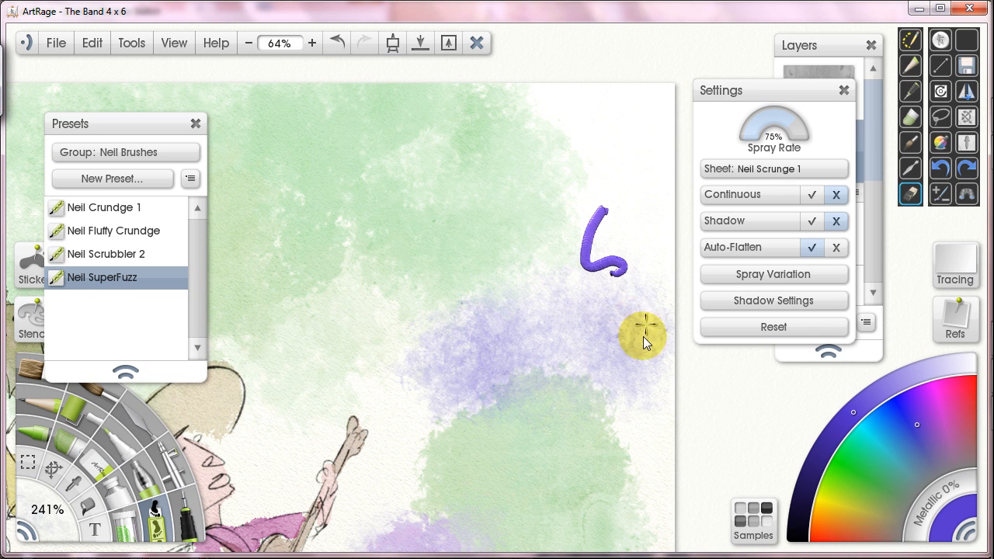
drag(644, 329, 613, 354)
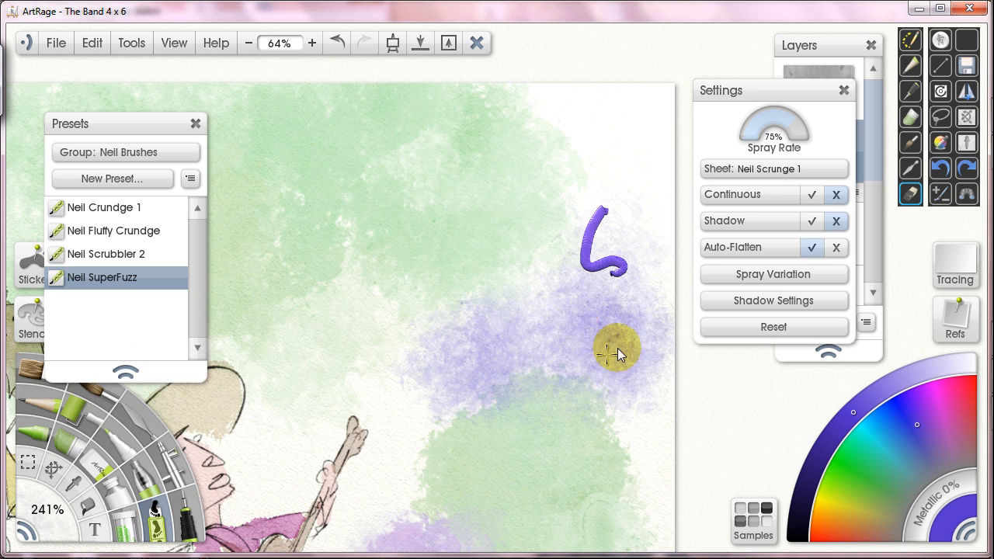
mouse_move(504, 279)
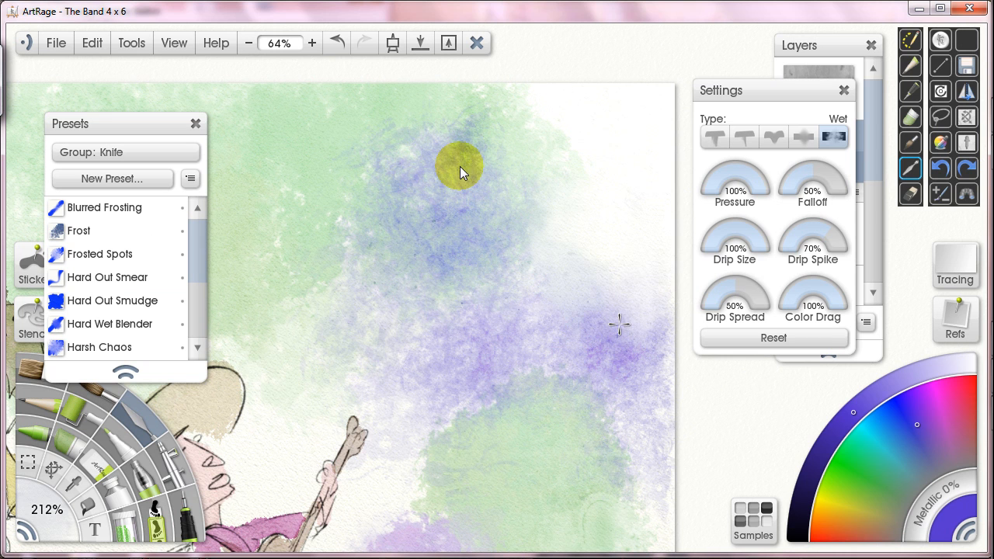
click(248, 43)
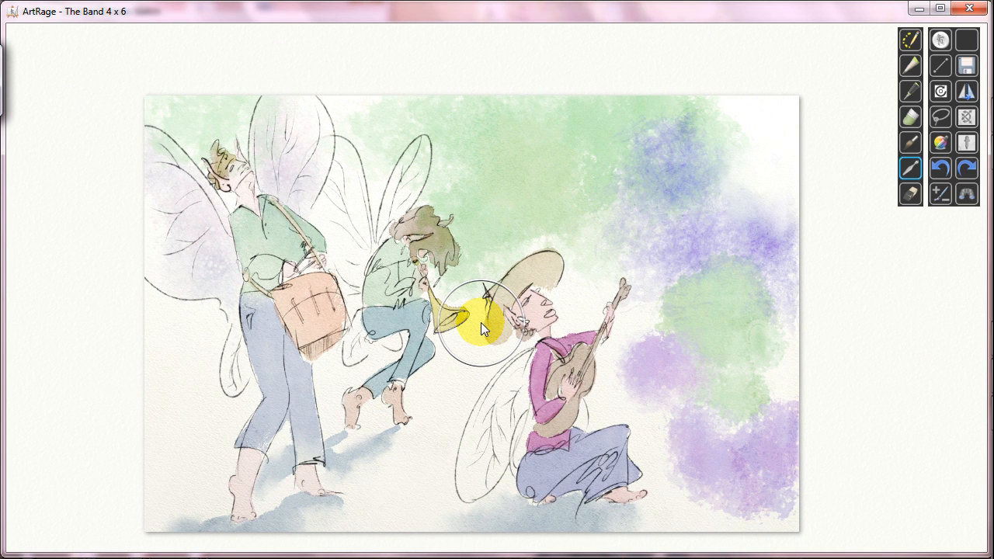
mouse_move(676, 458)
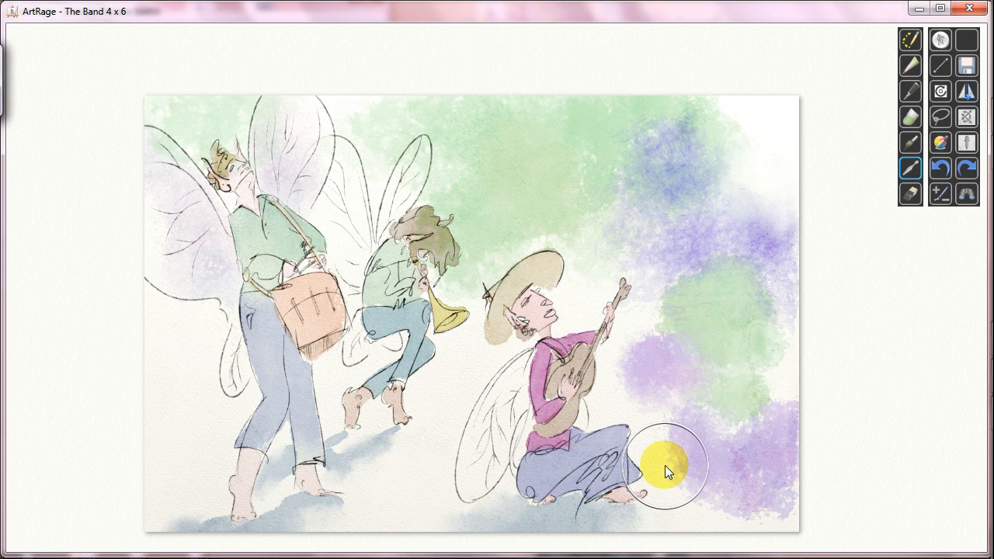
mouse_move(666, 475)
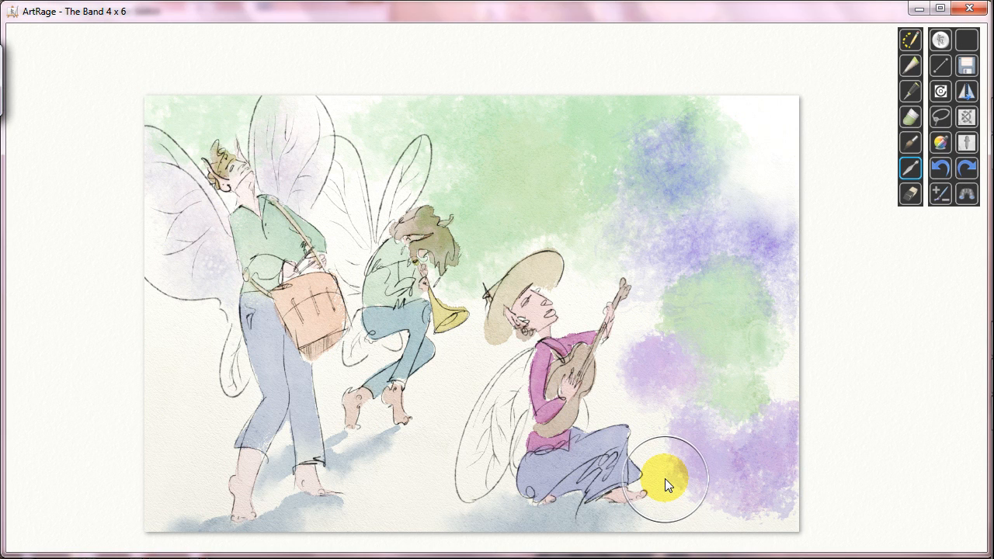
mouse_move(669, 482)
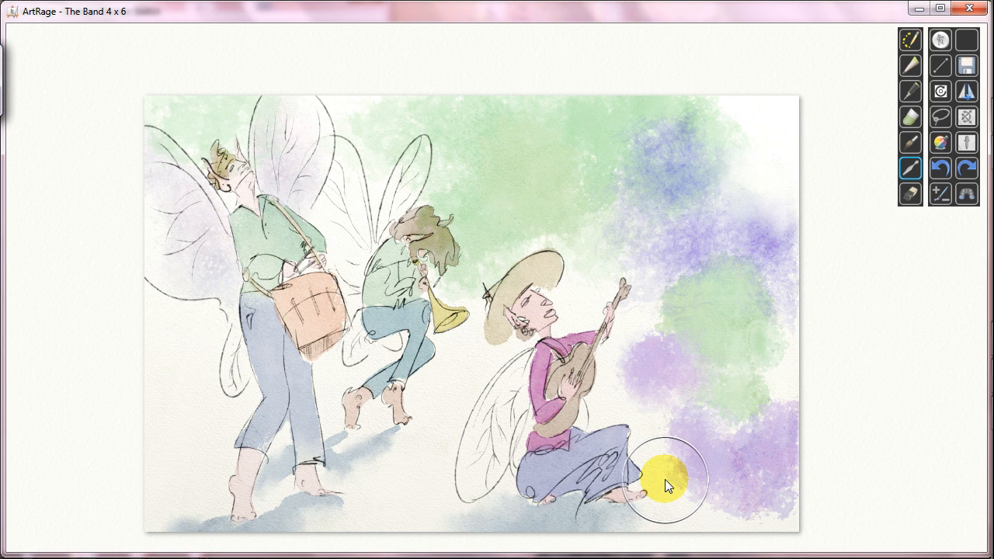